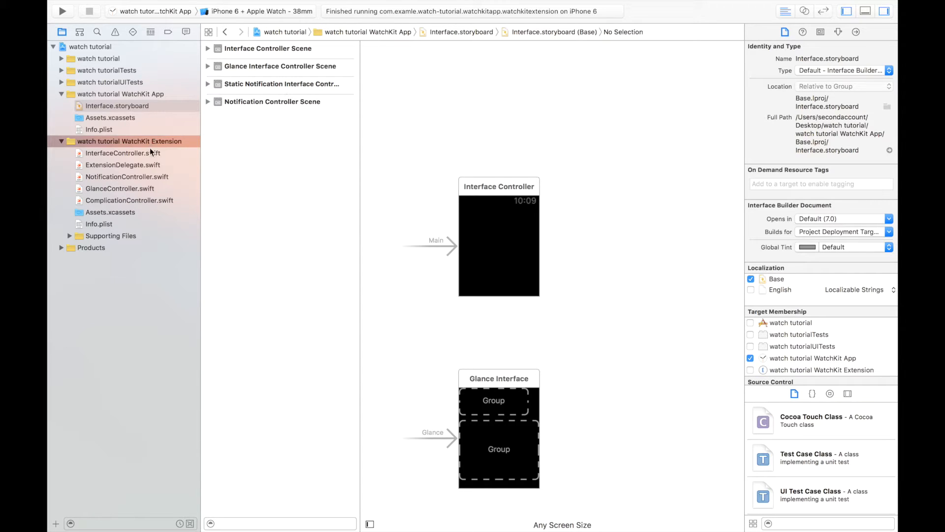
# Inspect the watch tutorial's WatchKit App and WatchKit Extension folders in the Project navigator
pyautogui.click(120, 94)
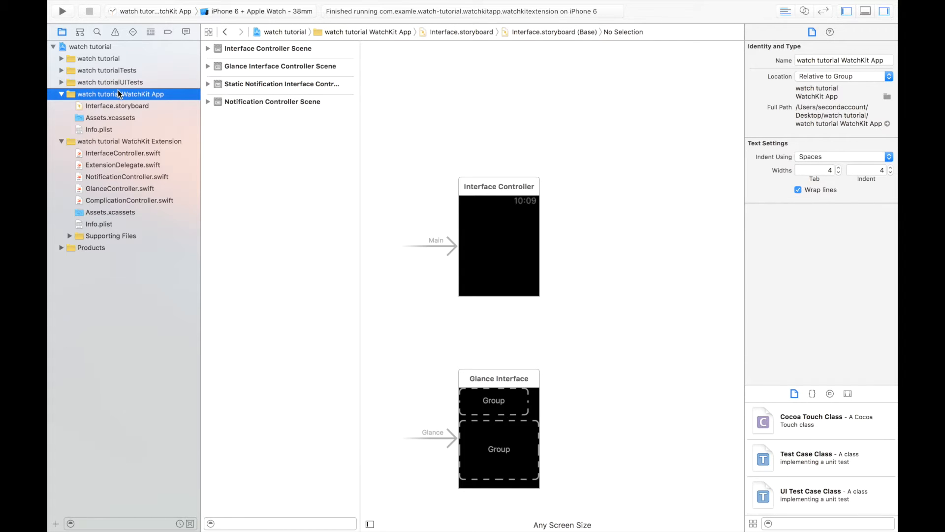
pyautogui.click(129, 142)
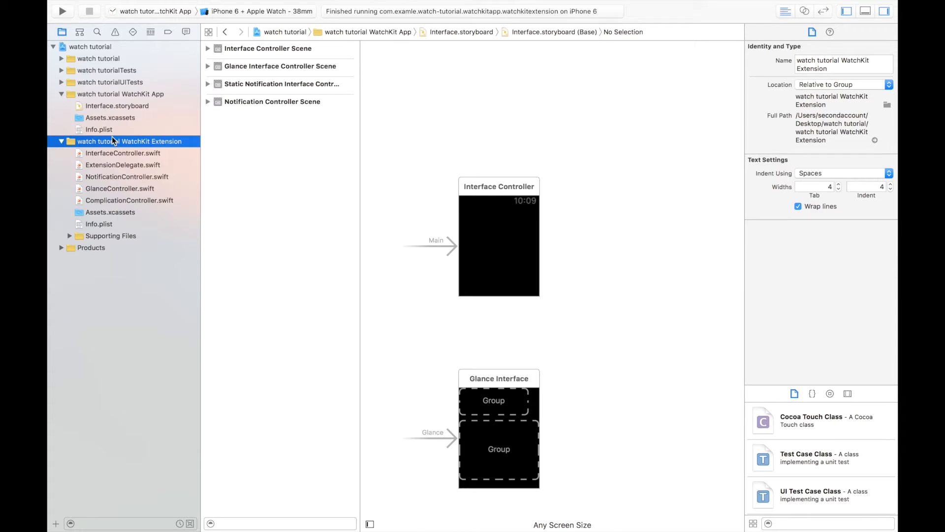
pyautogui.moveTo(118, 105)
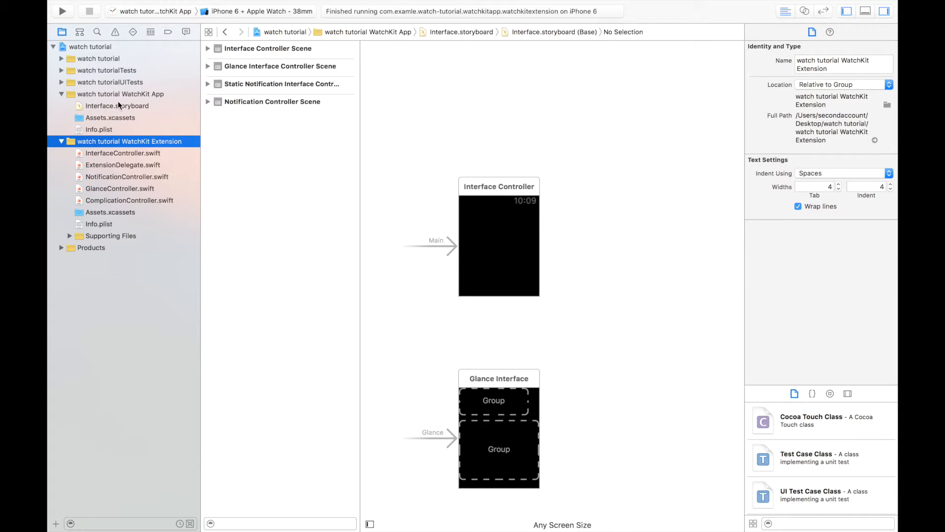
pyautogui.click(120, 94)
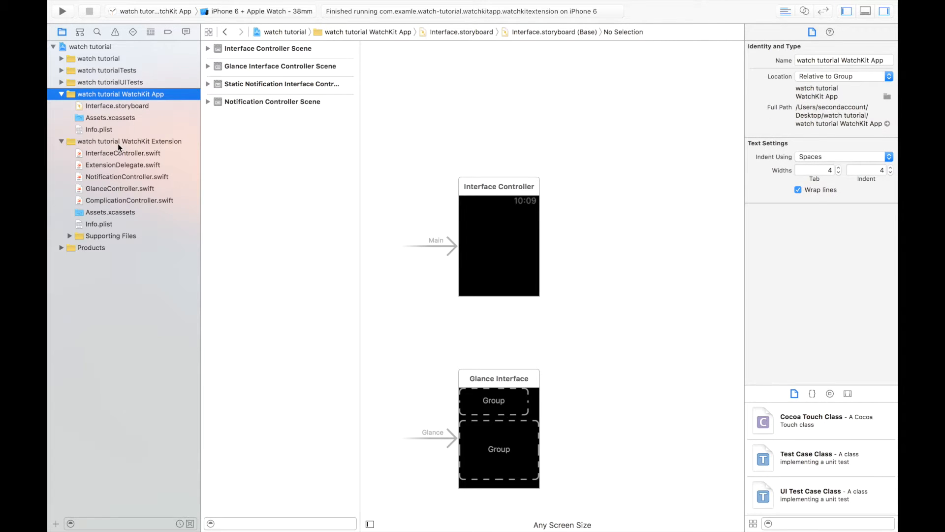
pyautogui.click(128, 141)
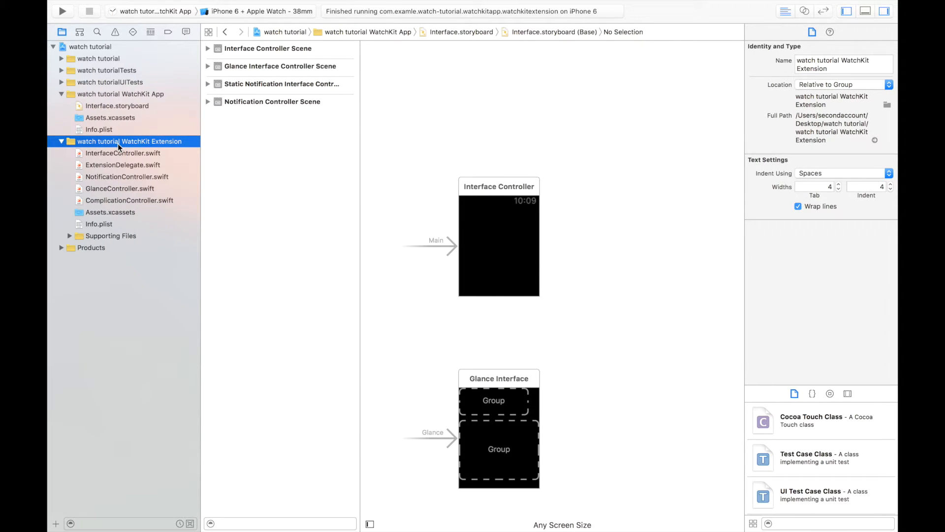
pyautogui.moveTo(156, 163)
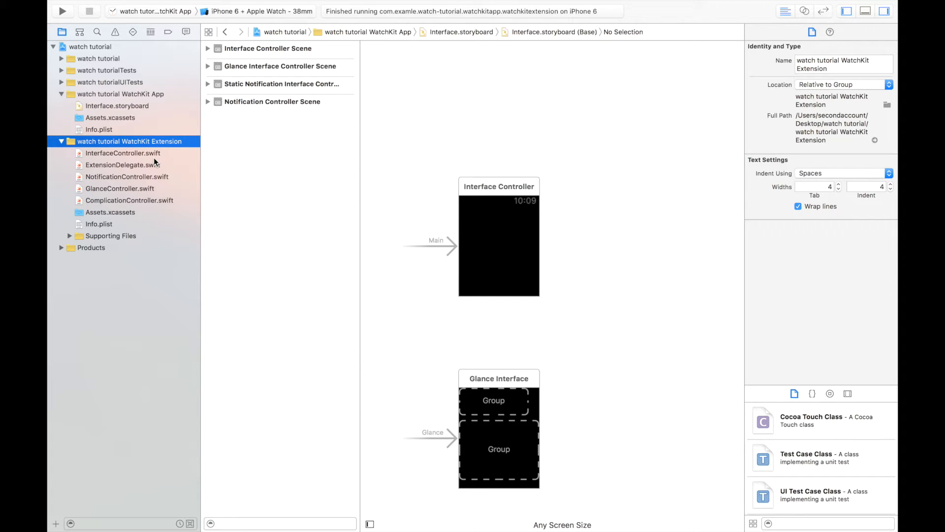
pyautogui.moveTo(365, 279)
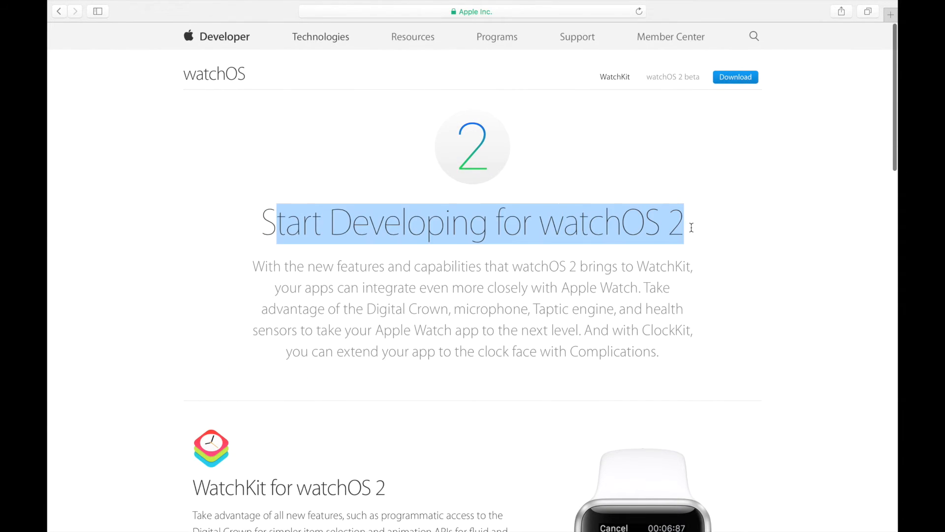
# Read the WatchKit for watchOS 2 and ClockKit complications sections of the developer page
pyautogui.scroll(-3)
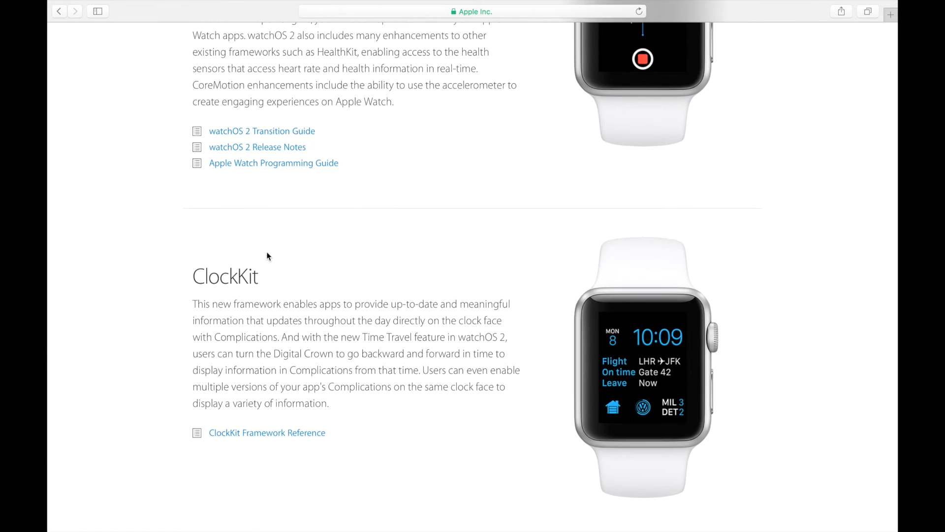
pyautogui.scroll(3)
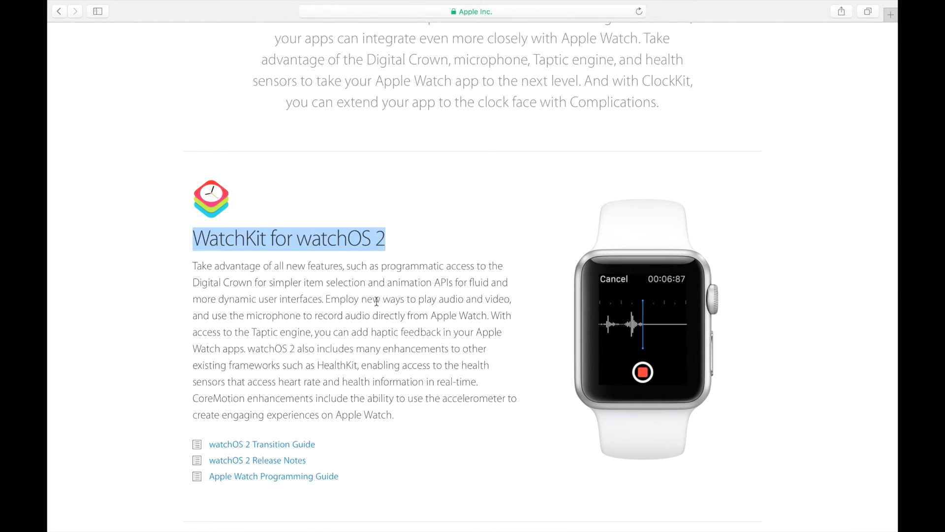
pyautogui.click(372, 327)
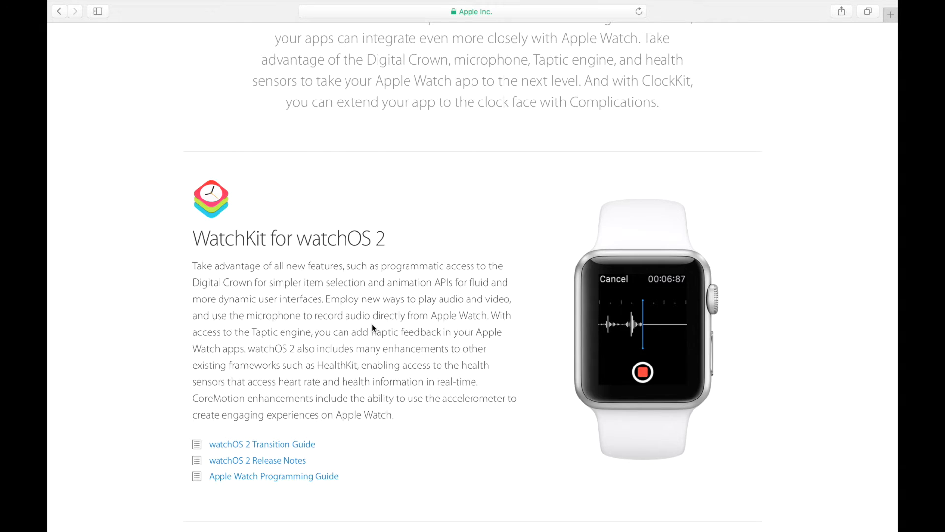
pyautogui.scroll(-3)
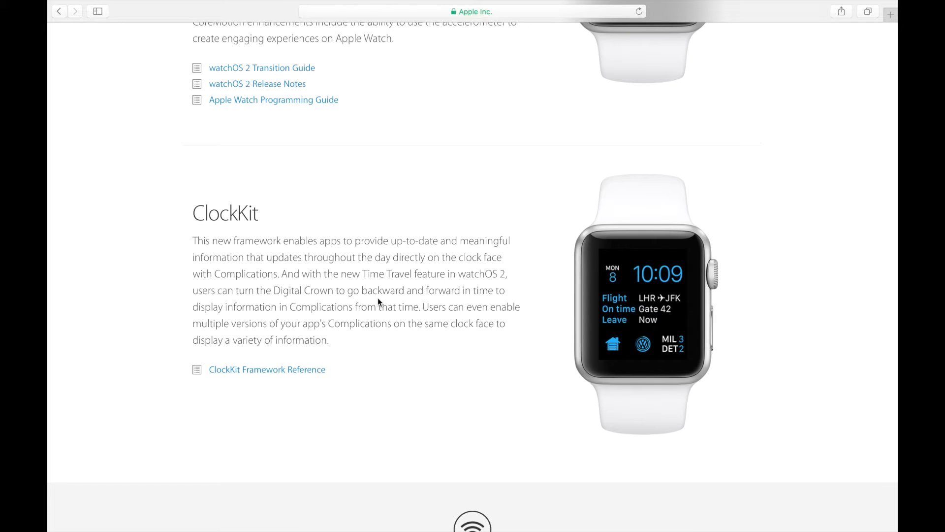
pyautogui.moveTo(616, 267)
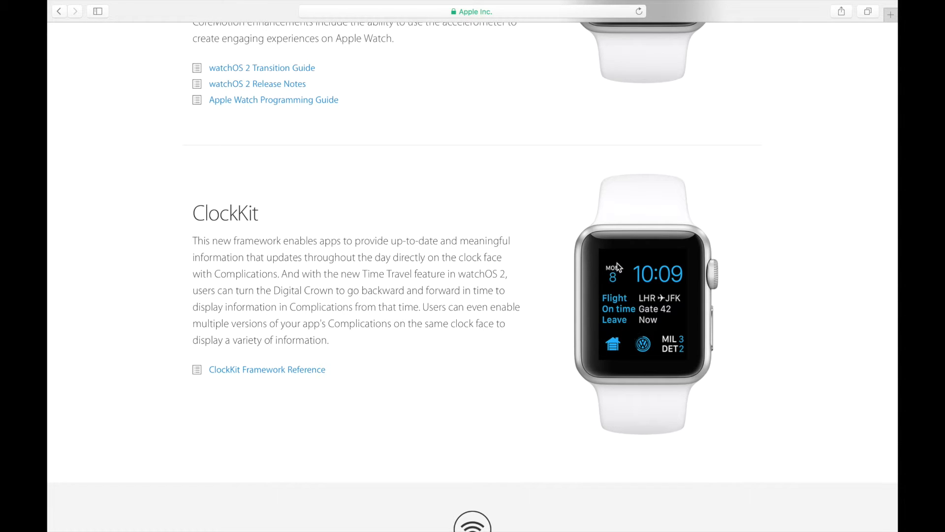
pyautogui.moveTo(666, 327)
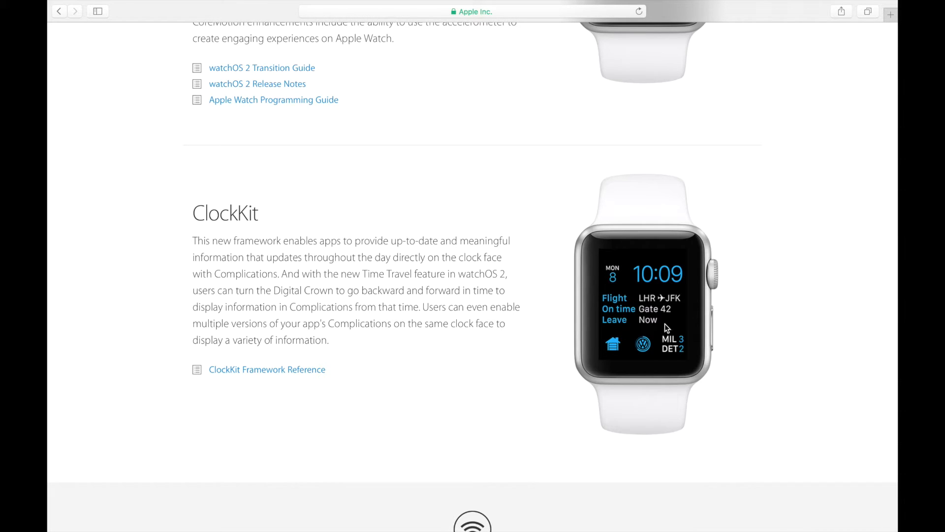
pyautogui.moveTo(630, 363)
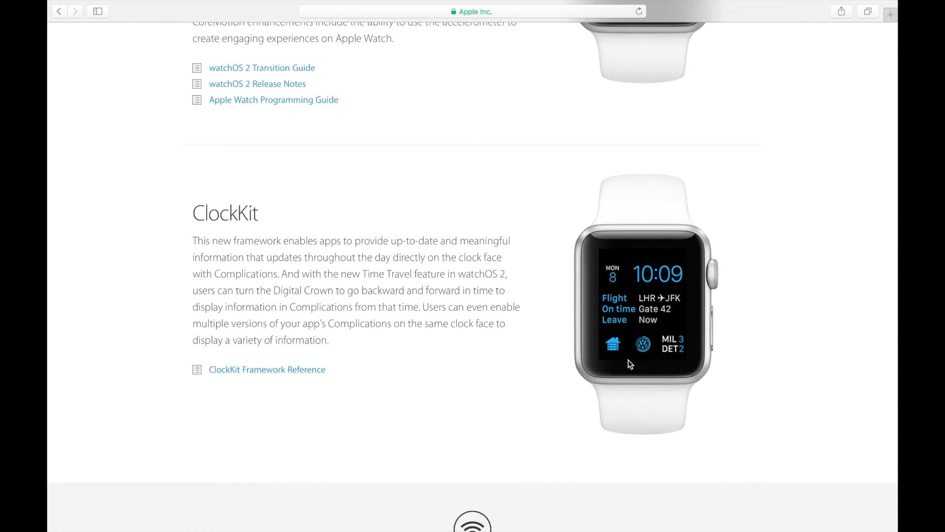
pyautogui.moveTo(648, 354)
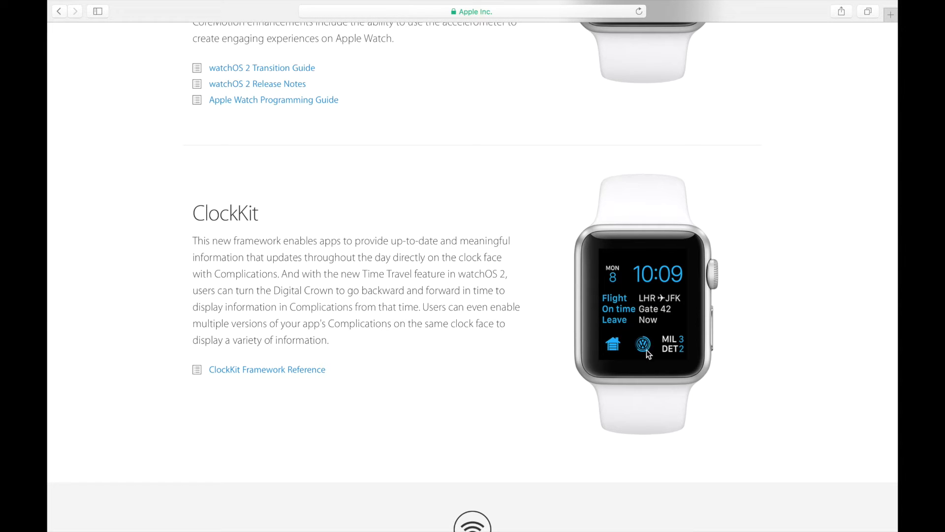
pyautogui.moveTo(628, 352)
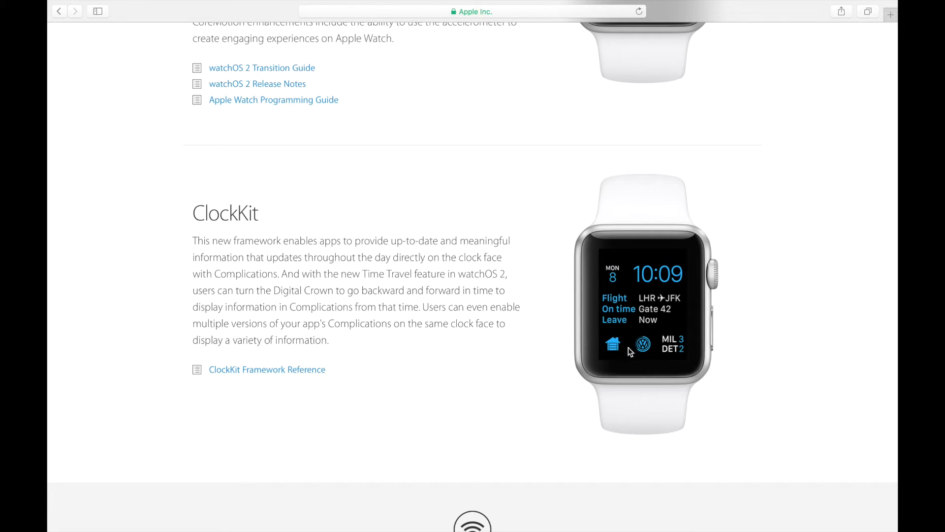
pyautogui.moveTo(673, 361)
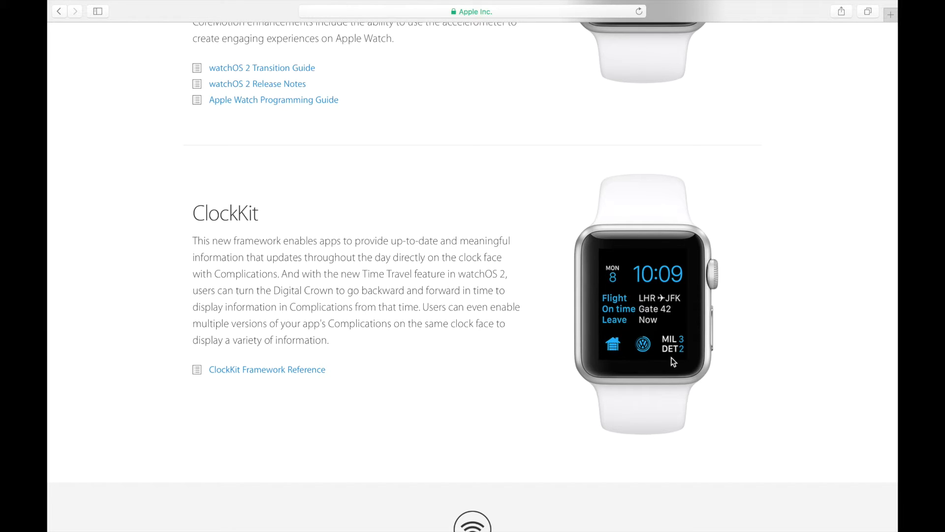
pyautogui.moveTo(621, 276)
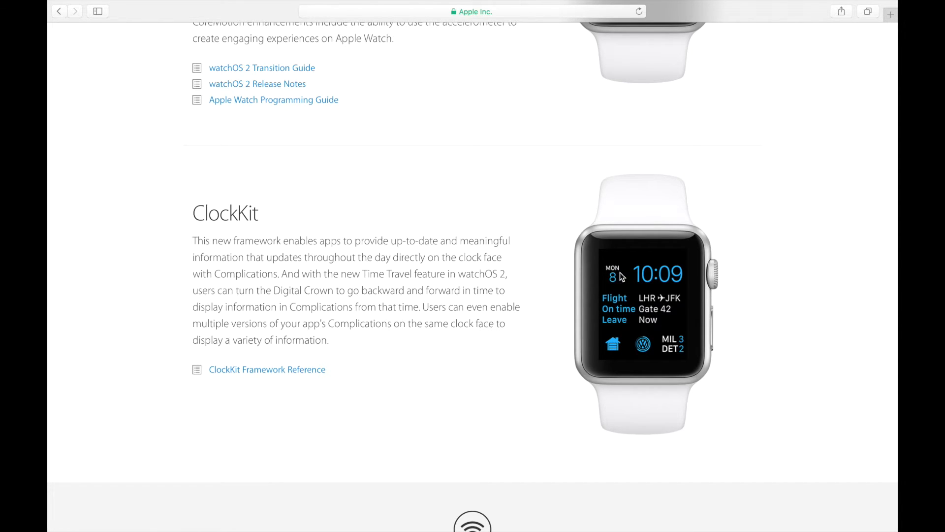
pyautogui.scroll(-3)
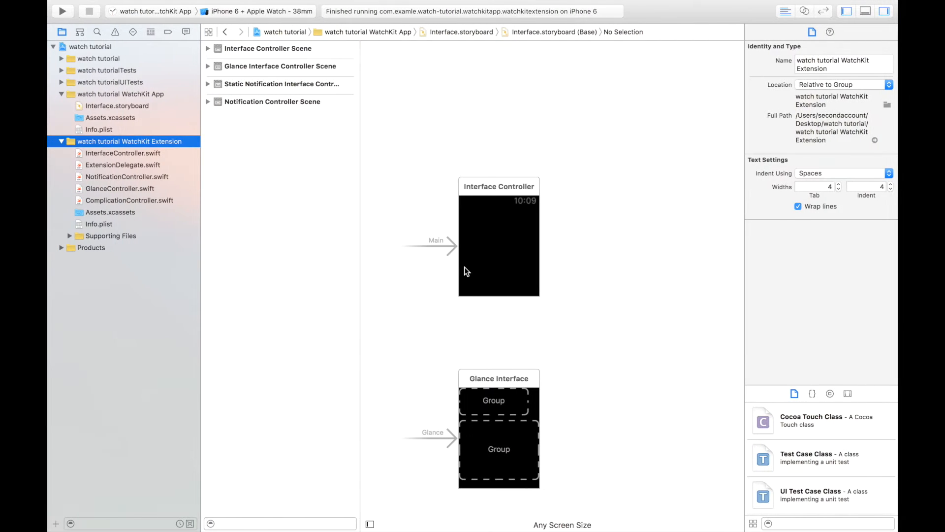
# Open Interface.storyboard, browse its interface, glance and notification scenes, and show the Object library
pyautogui.click(117, 105)
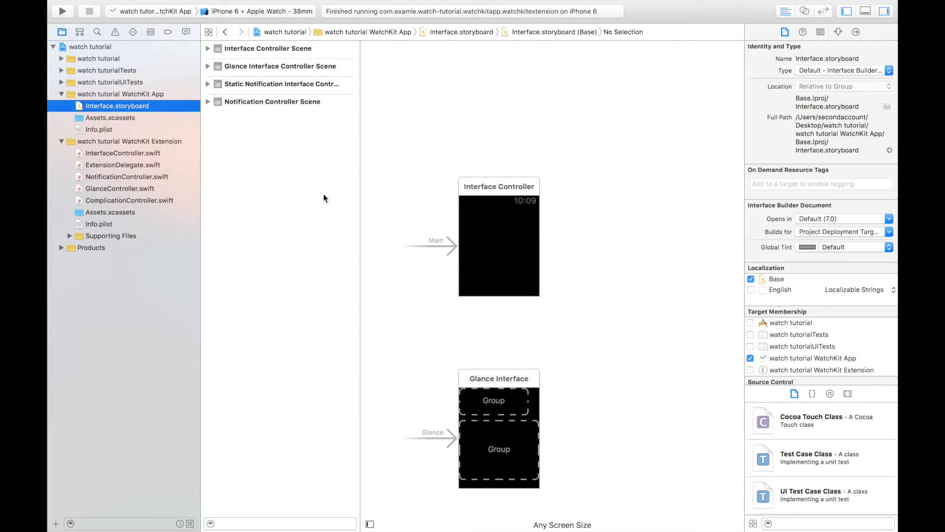
pyautogui.moveTo(543, 294)
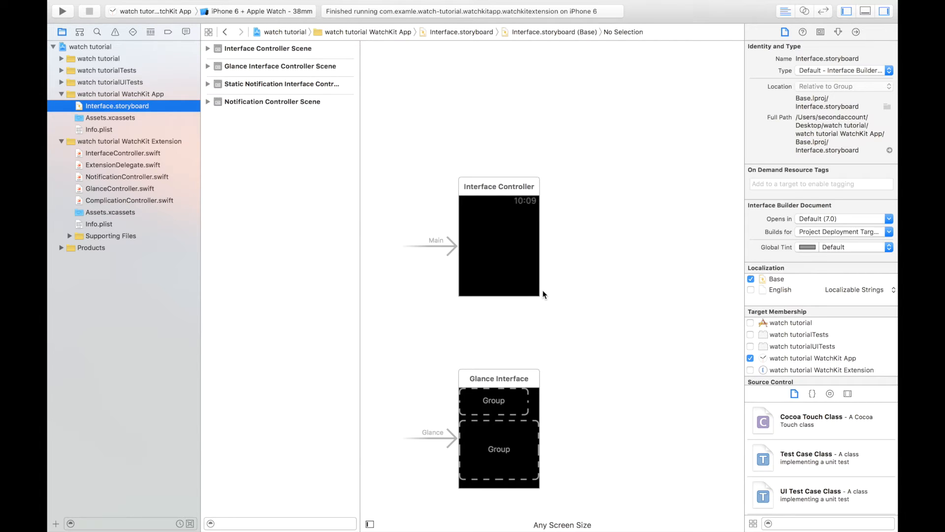
pyautogui.moveTo(456, 321)
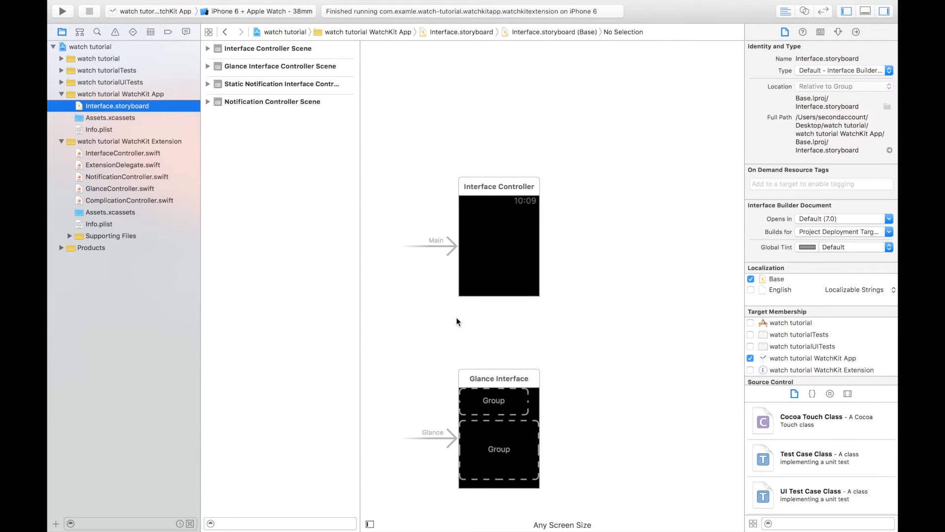
pyautogui.scroll(3)
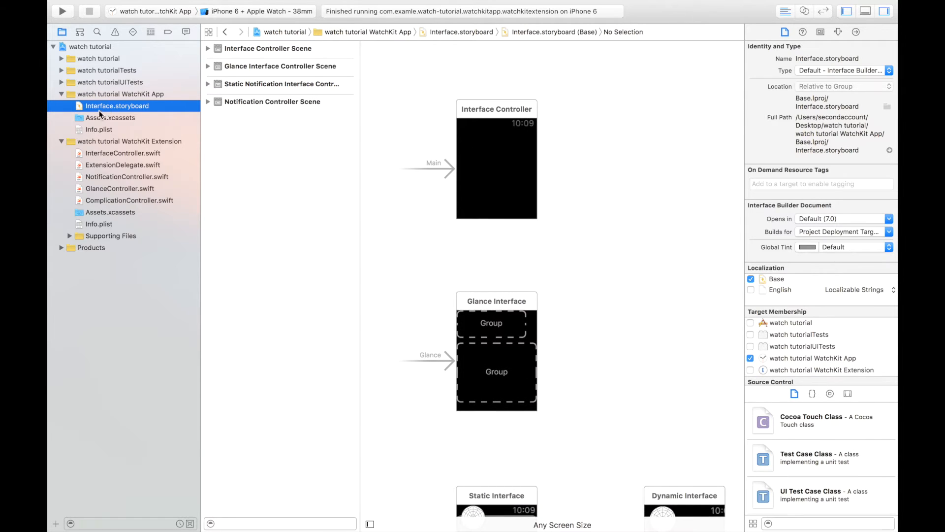
pyautogui.moveTo(121, 93)
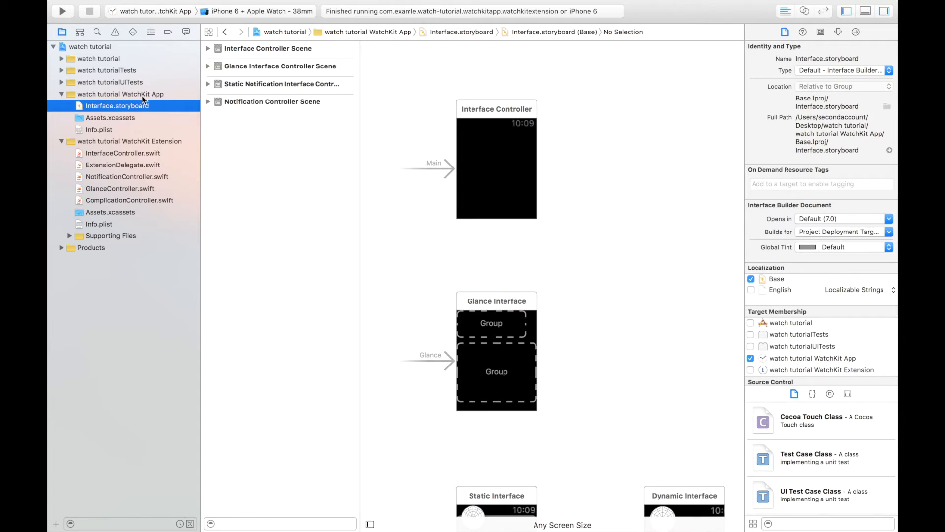
pyautogui.moveTo(405, 225)
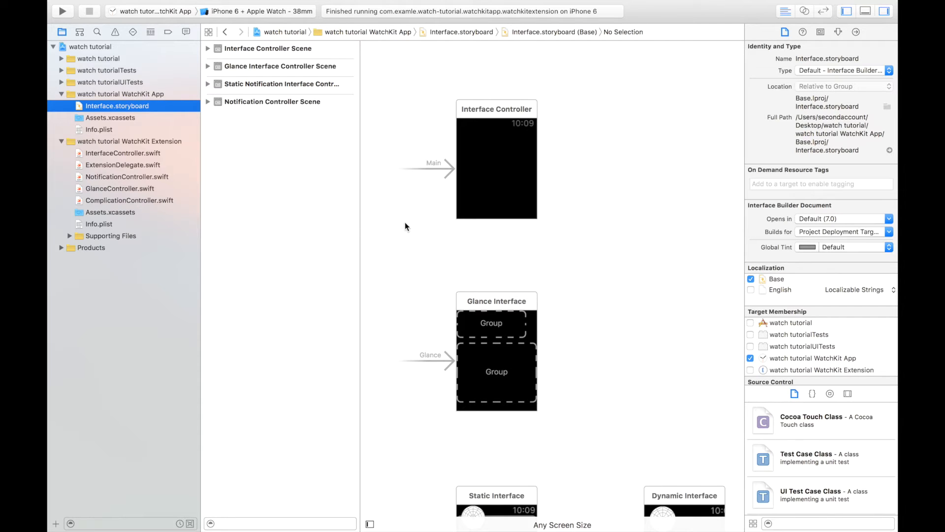
pyautogui.scroll(-3)
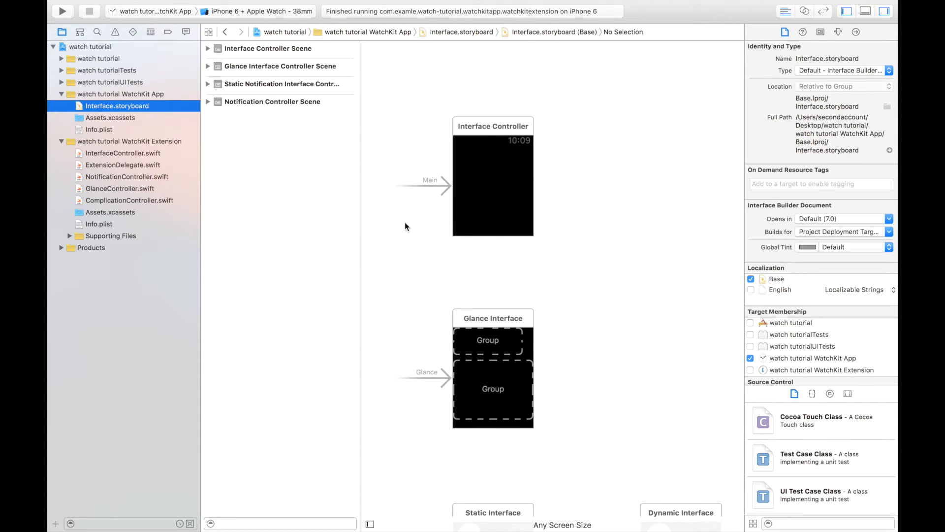
pyautogui.scroll(-3)
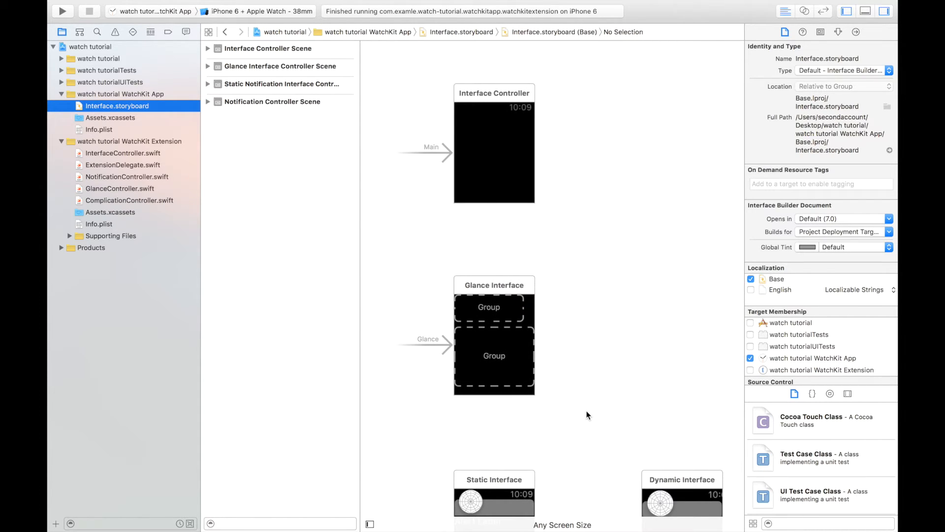
pyautogui.moveTo(503, 373)
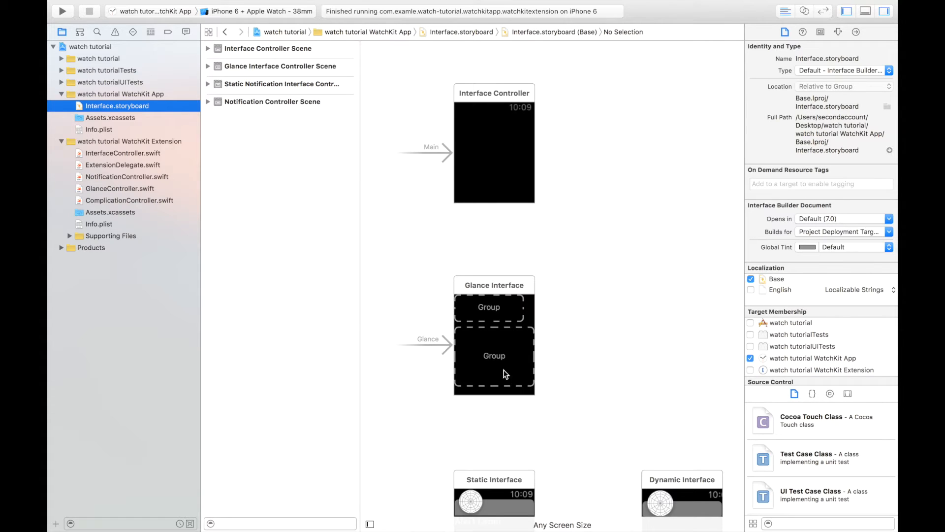
pyautogui.moveTo(473, 111)
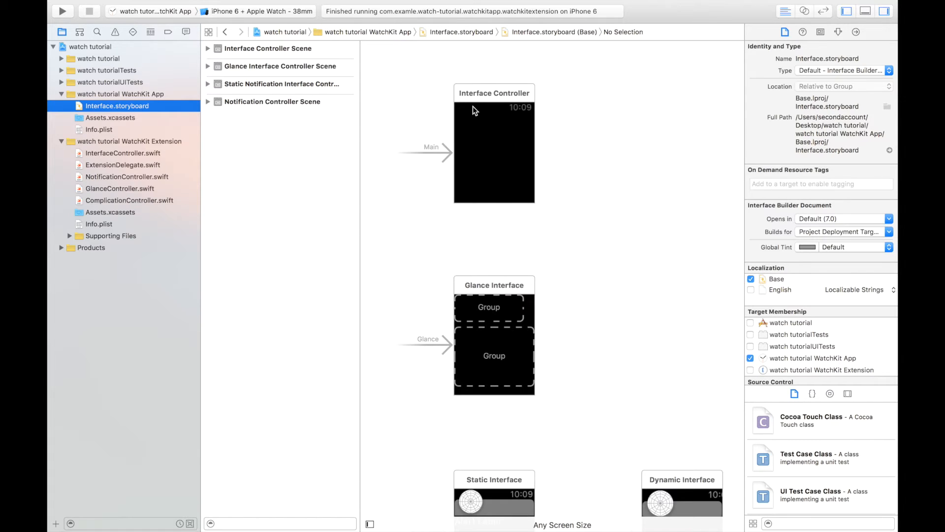
pyautogui.click(830, 393)
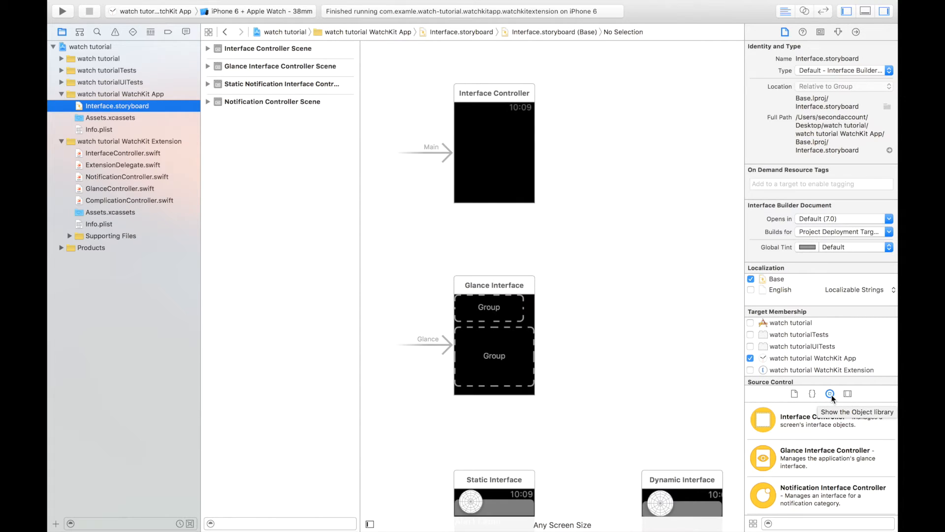
pyautogui.moveTo(509, 153)
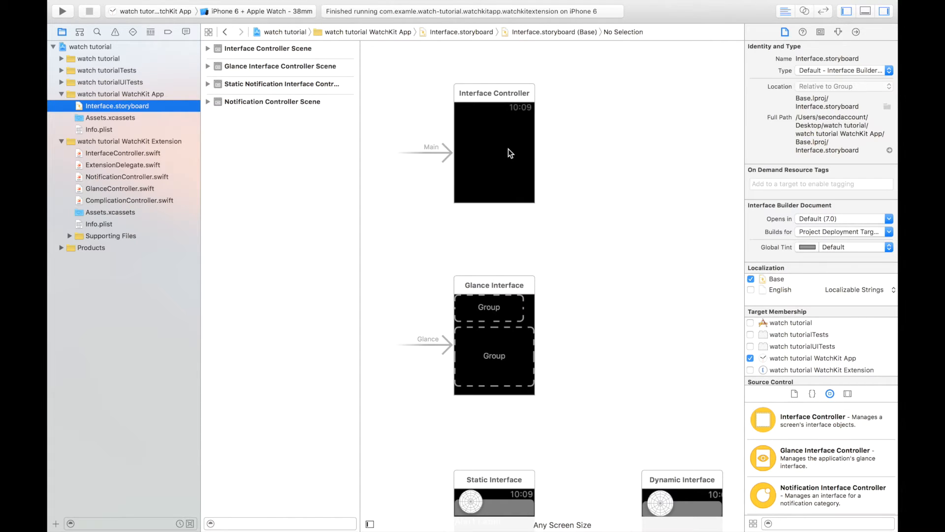
pyautogui.moveTo(795, 462)
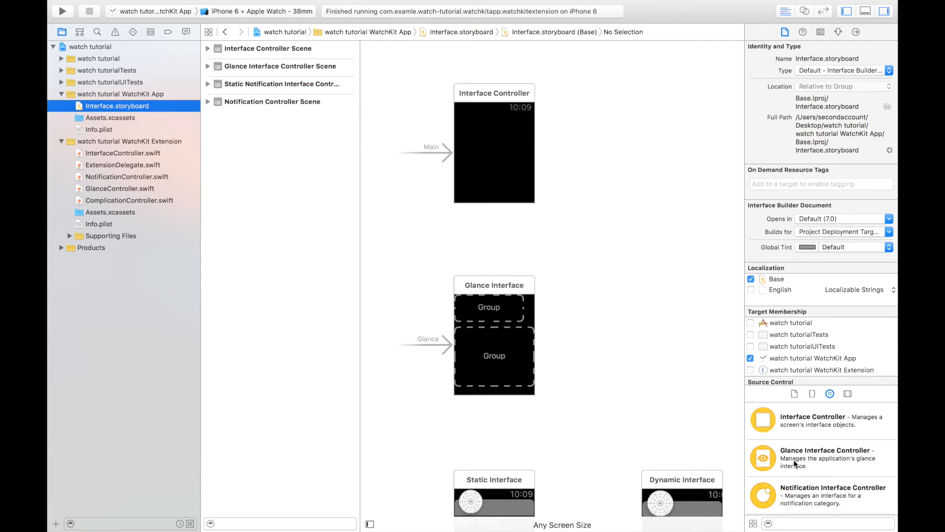
# Browse the Object library to place a Label, Button and Switch on the Interface Controller
pyautogui.scroll(-3)
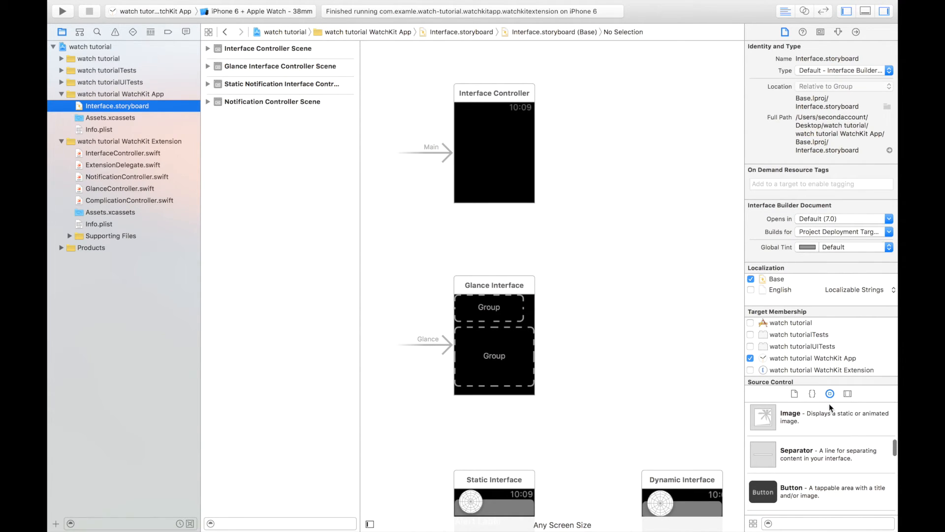
pyautogui.scroll(-3)
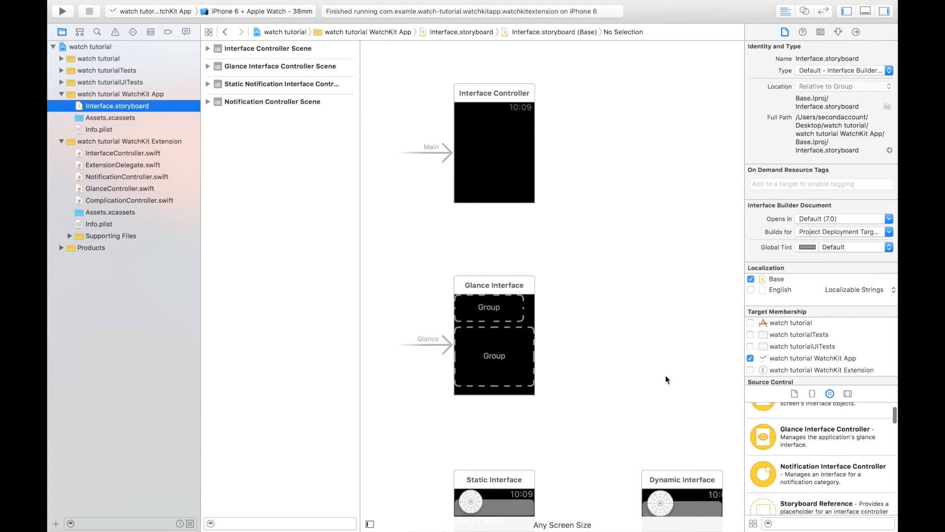
pyautogui.scroll(-3)
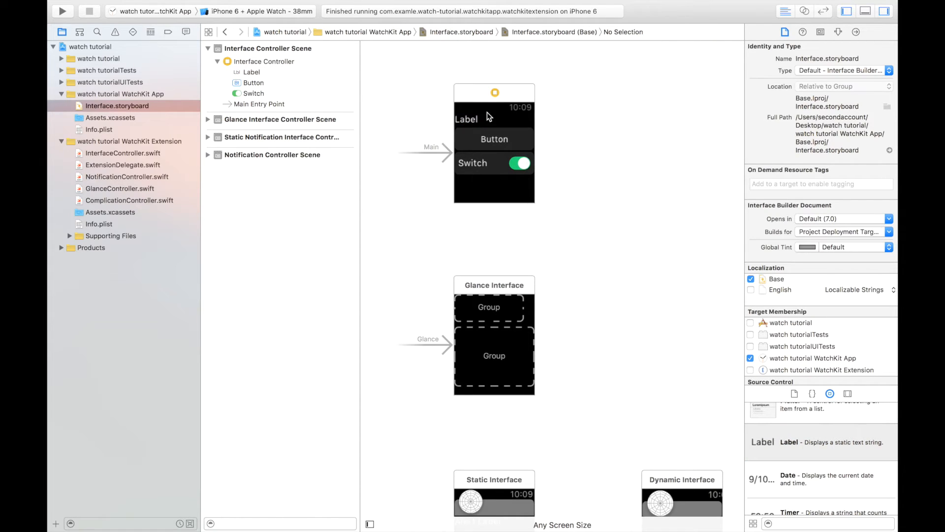
pyautogui.moveTo(478, 140)
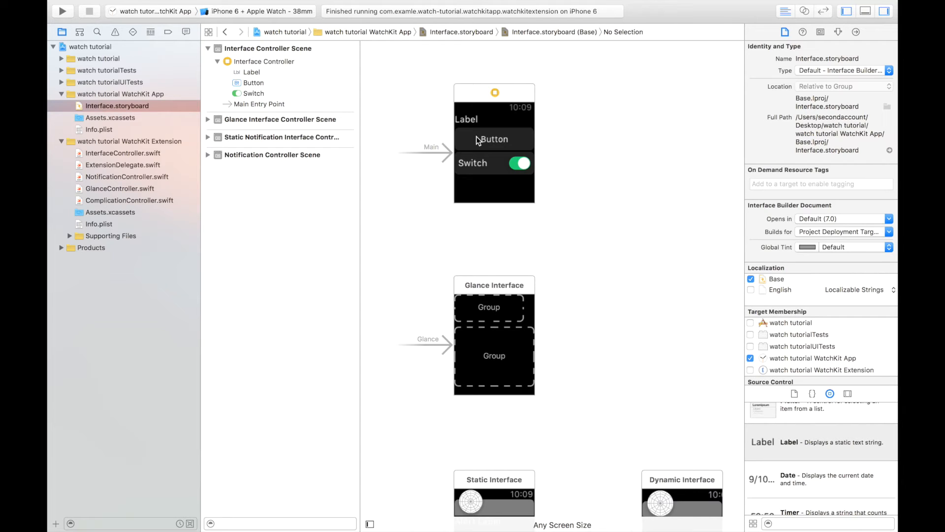
pyautogui.moveTo(475, 126)
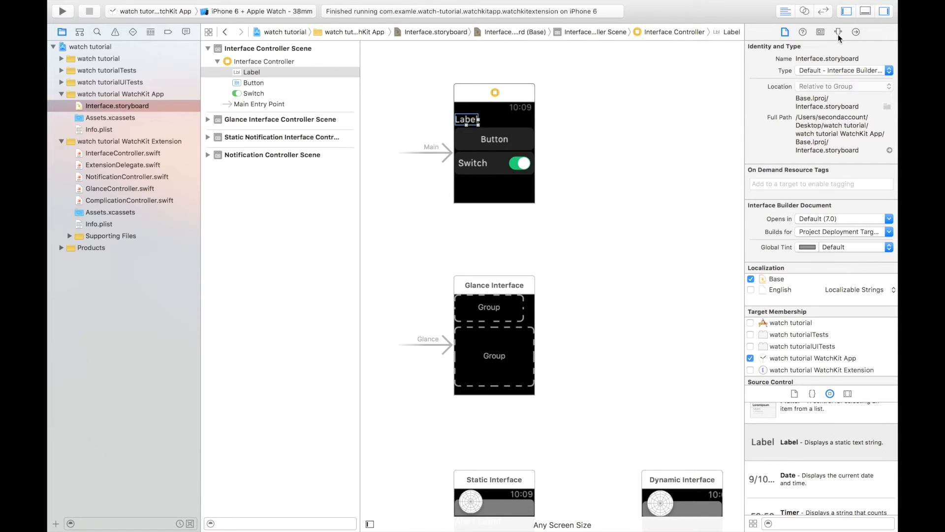
# Set the label's Position to Center horizontally and Top vertically
pyautogui.click(838, 32)
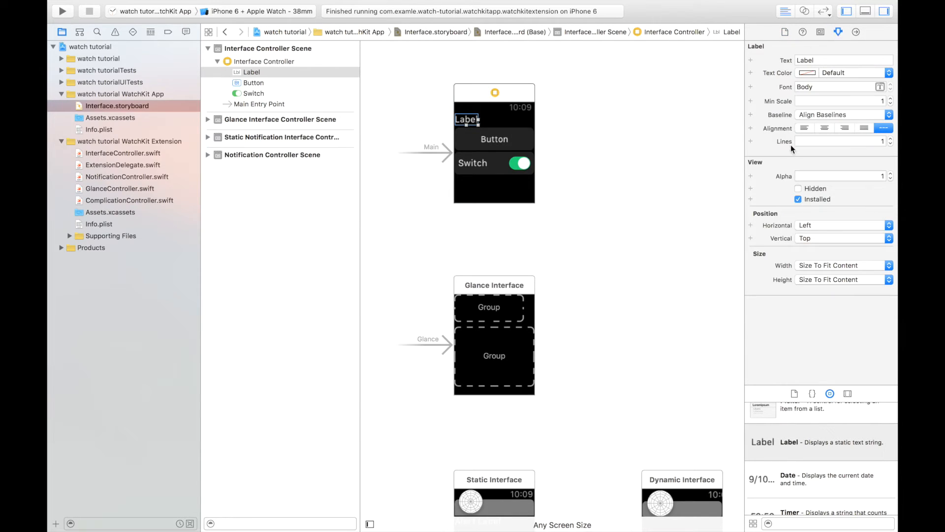
pyautogui.moveTo(815, 234)
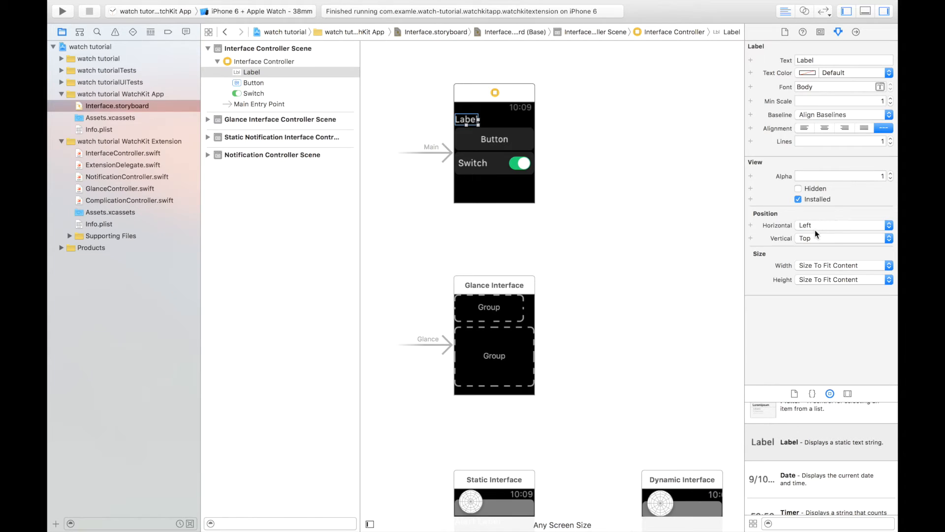
pyautogui.moveTo(817, 240)
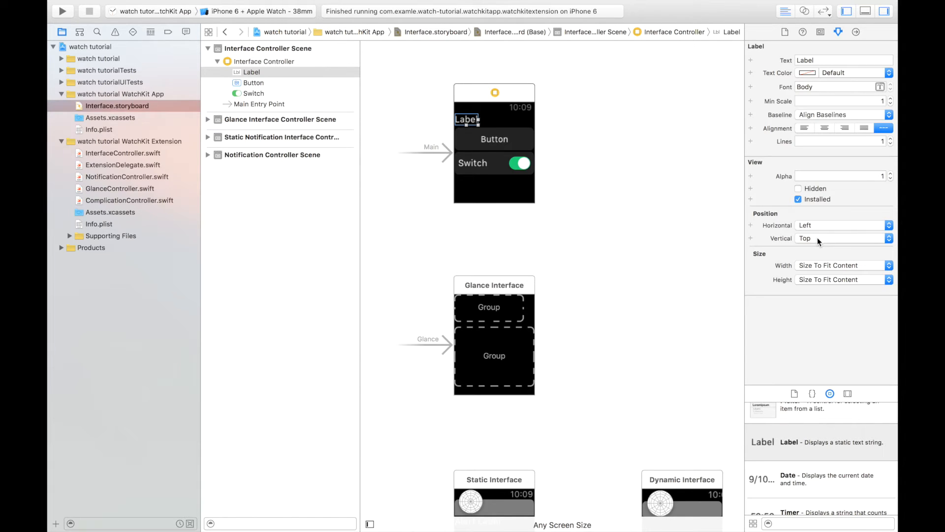
pyautogui.moveTo(819, 237)
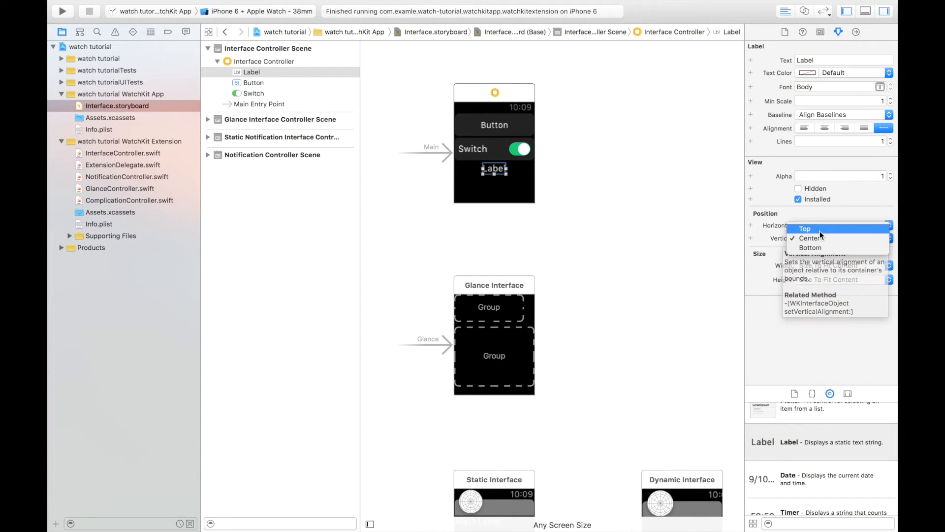
pyautogui.click(805, 228)
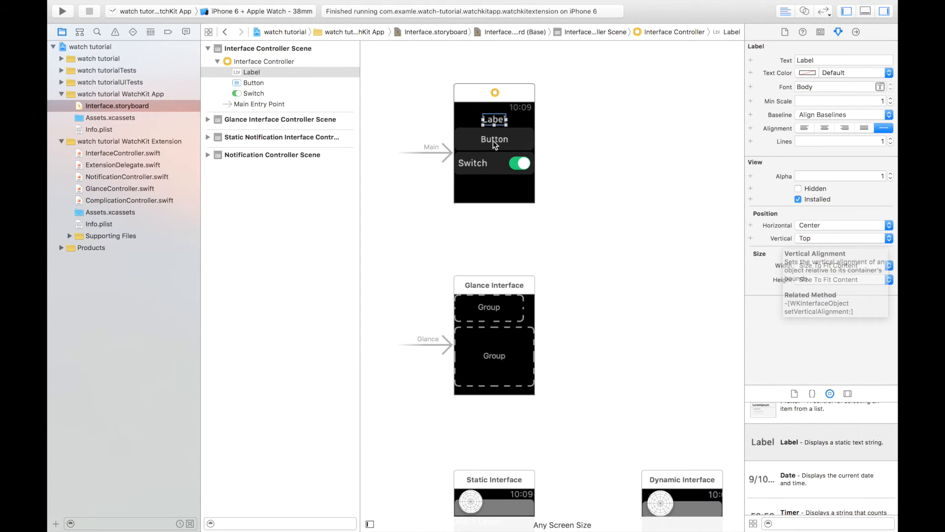
# Give the button a 0.5 width proportion and reorder the Switch above the Button
pyautogui.click(494, 139)
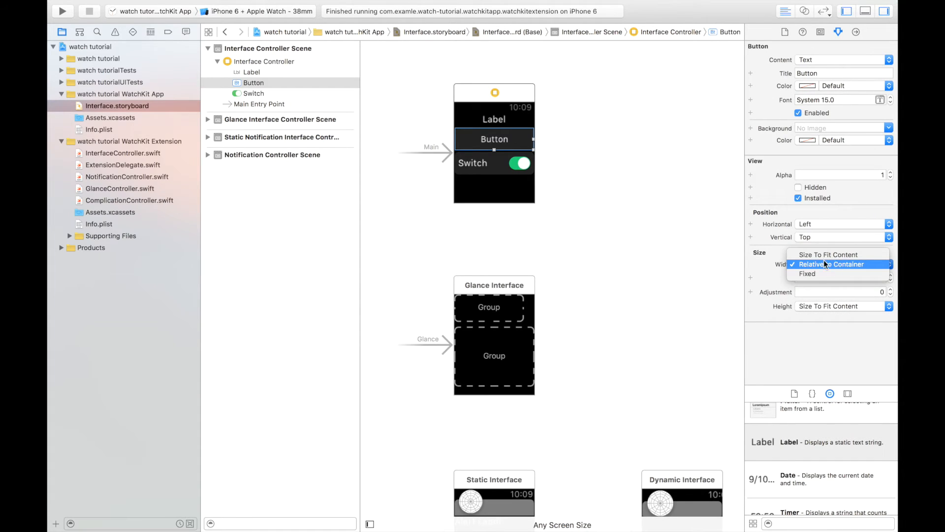
pyautogui.moveTo(829, 254)
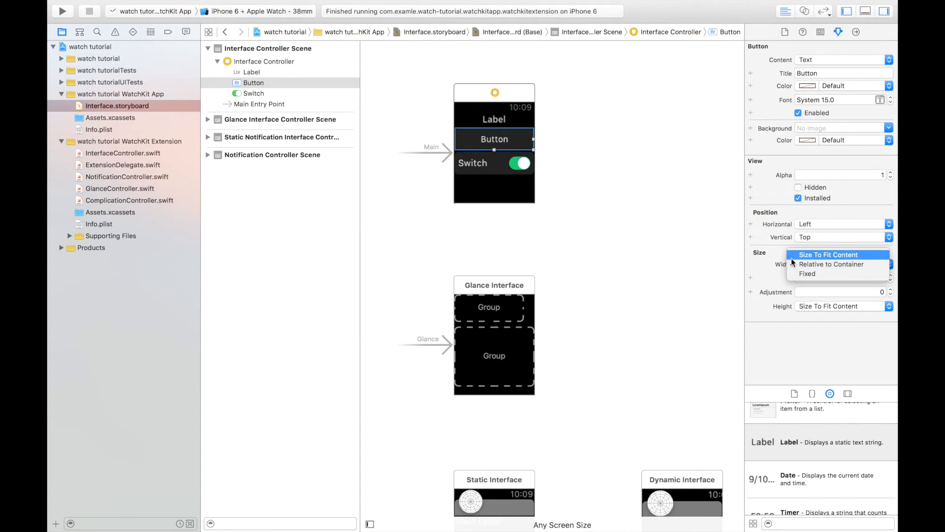
pyautogui.click(832, 264)
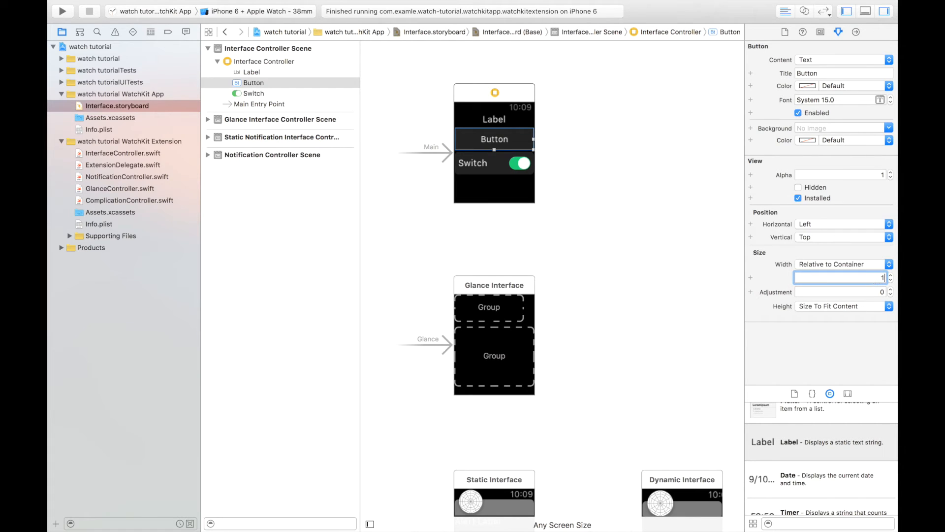
pyautogui.write('0.5')
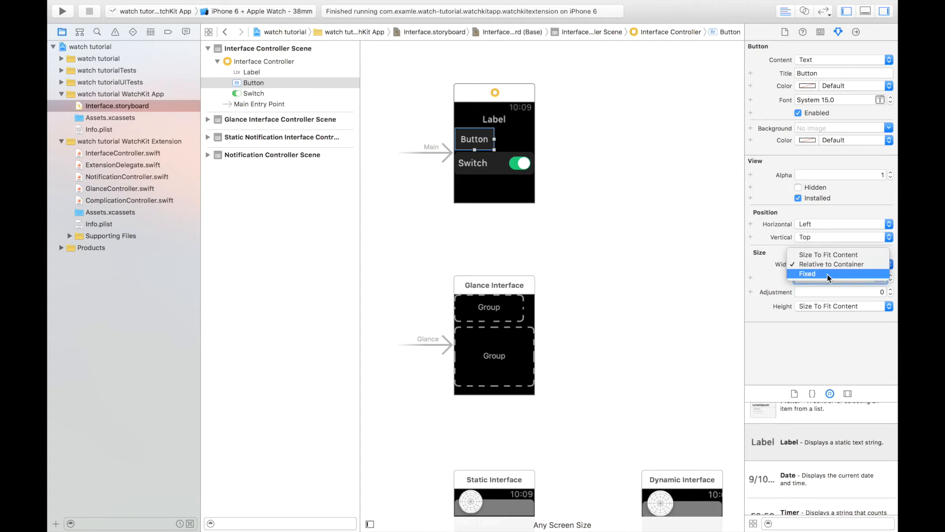
pyautogui.click(806, 274)
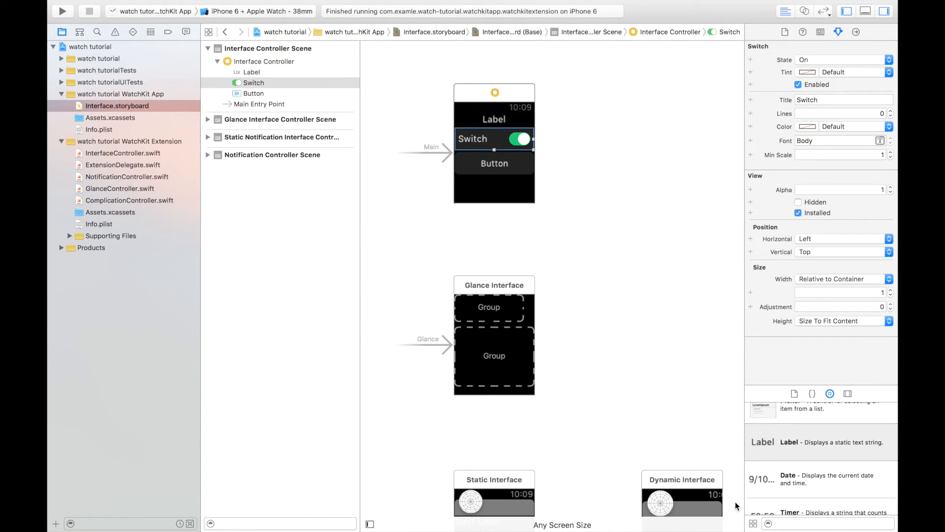
# Set the switch's width proportion to 0.5 and move the button into the group beside it
pyautogui.scroll(-3)
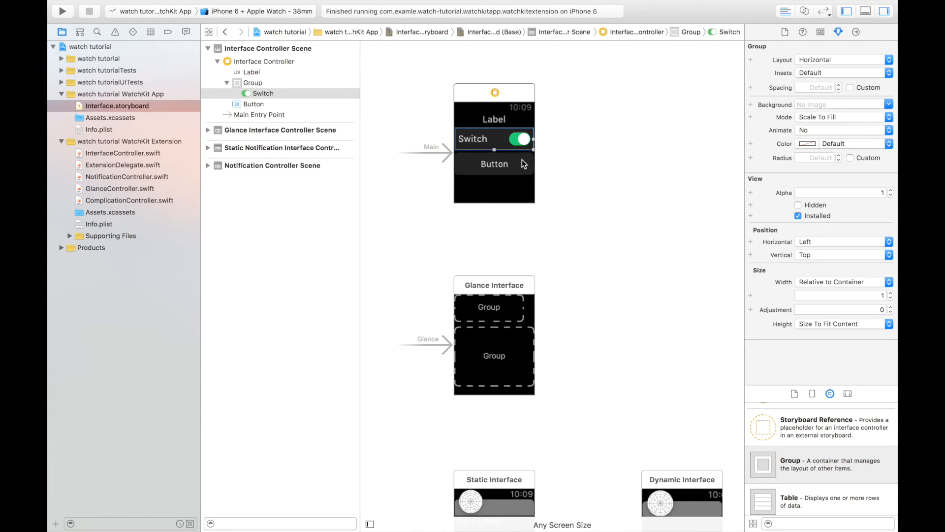
pyautogui.click(494, 139)
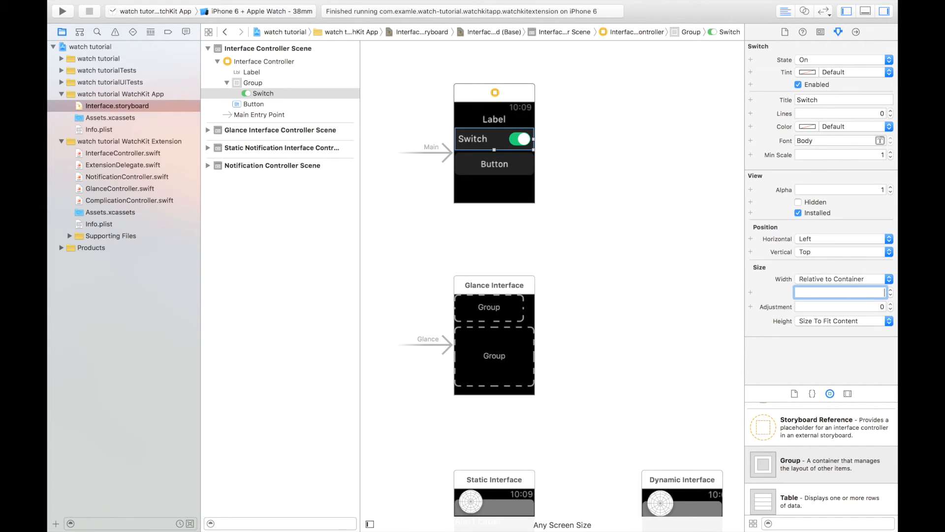
pyautogui.write('0.5')
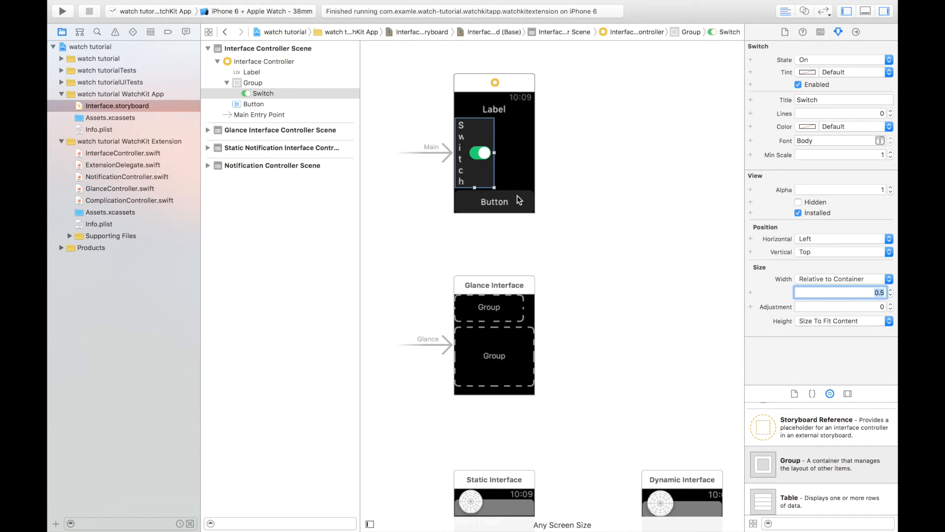
pyautogui.click(252, 83)
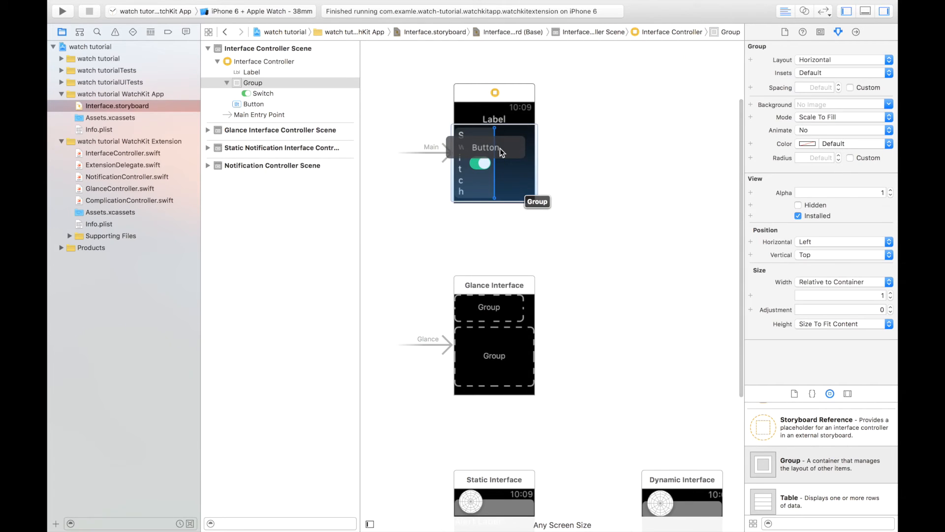
pyautogui.click(486, 147)
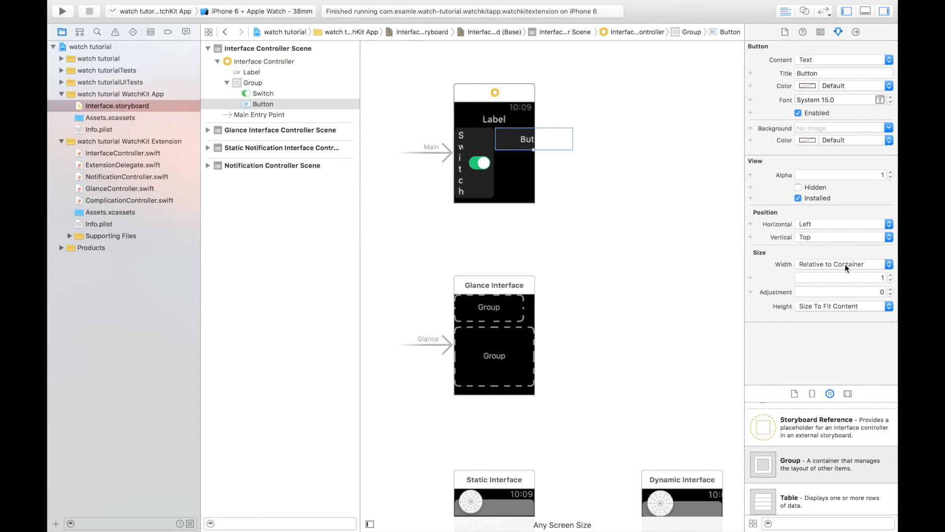
# Set the button's width proportion to 0.5, then run the watch app and try the button
pyautogui.click(838, 277)
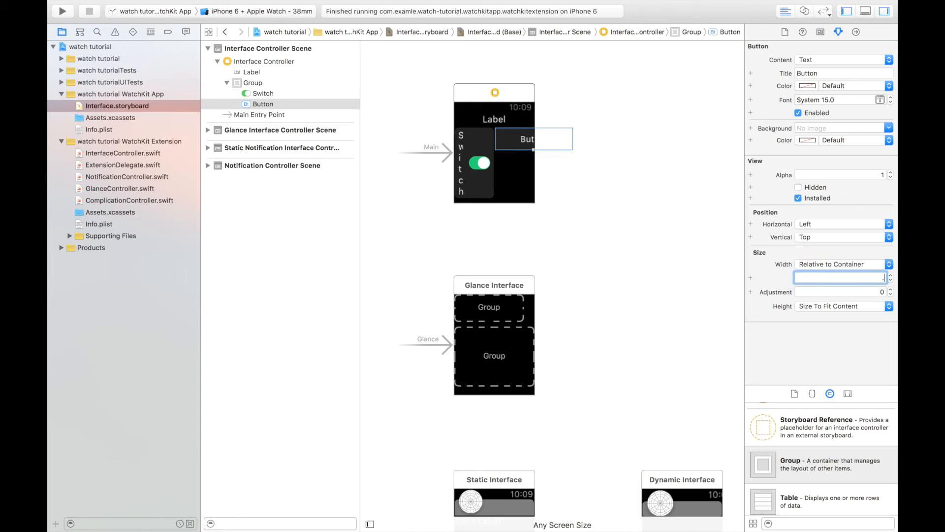
pyautogui.write('0.5')
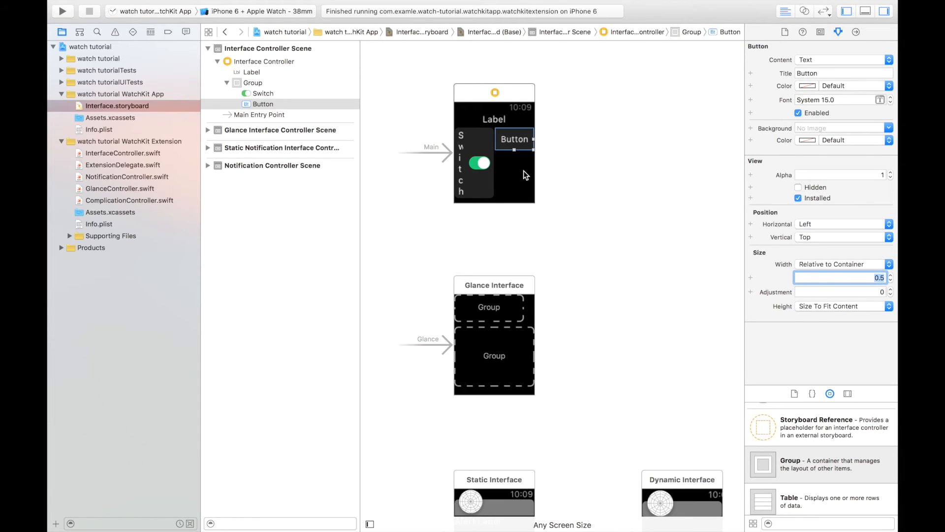
pyautogui.click(253, 83)
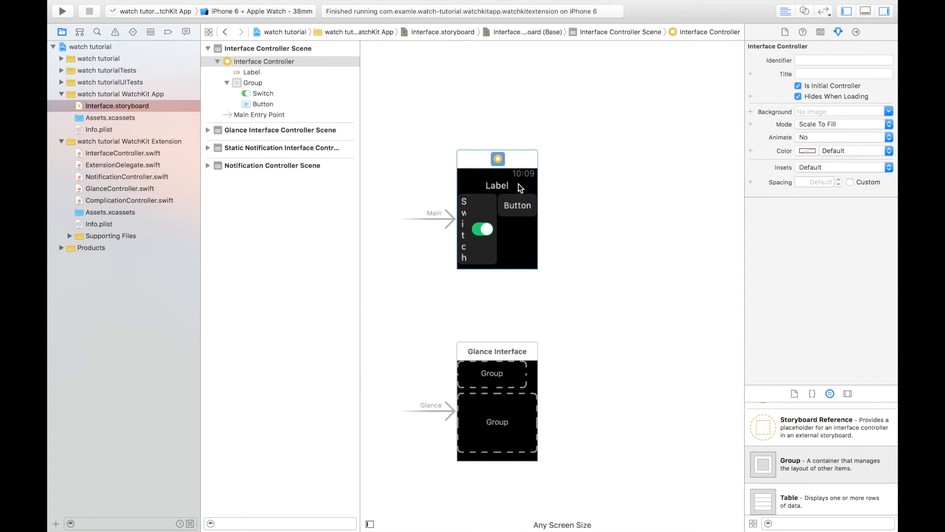
pyautogui.moveTo(428, 223)
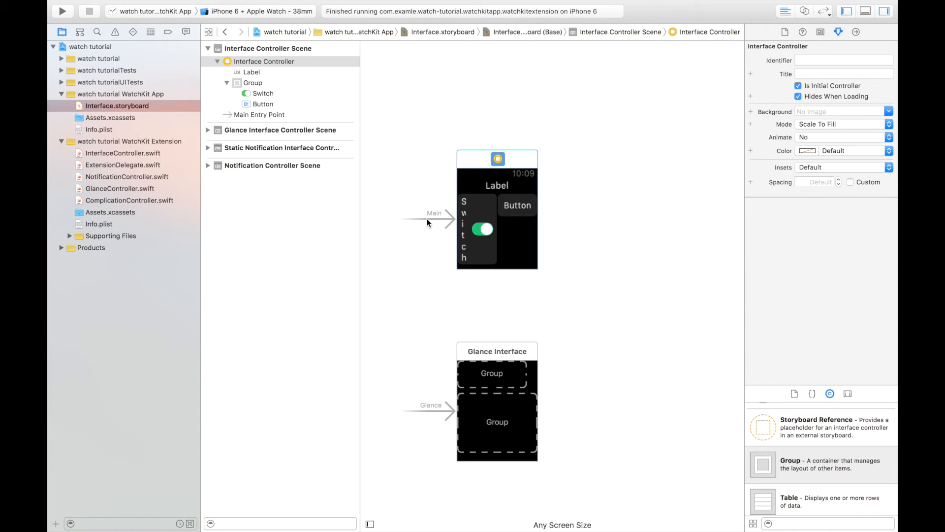
pyautogui.moveTo(63, 11)
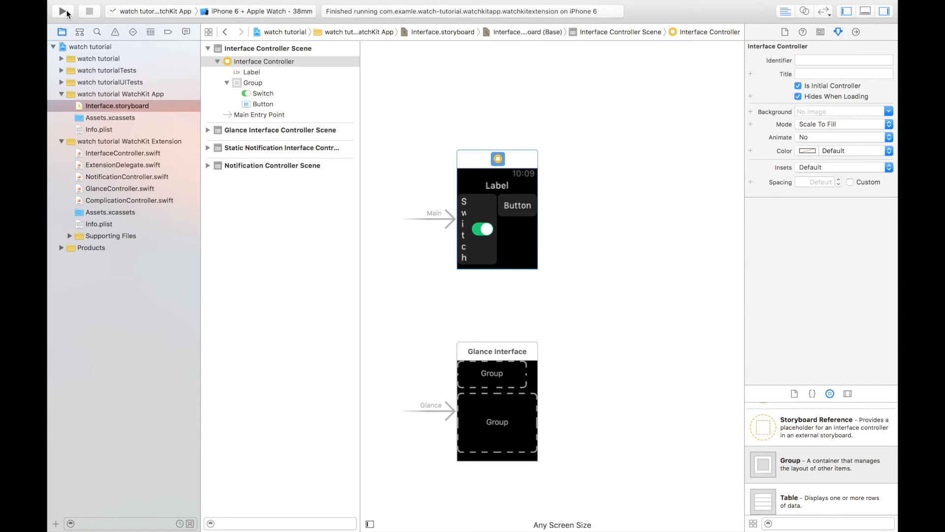
pyautogui.click(64, 11)
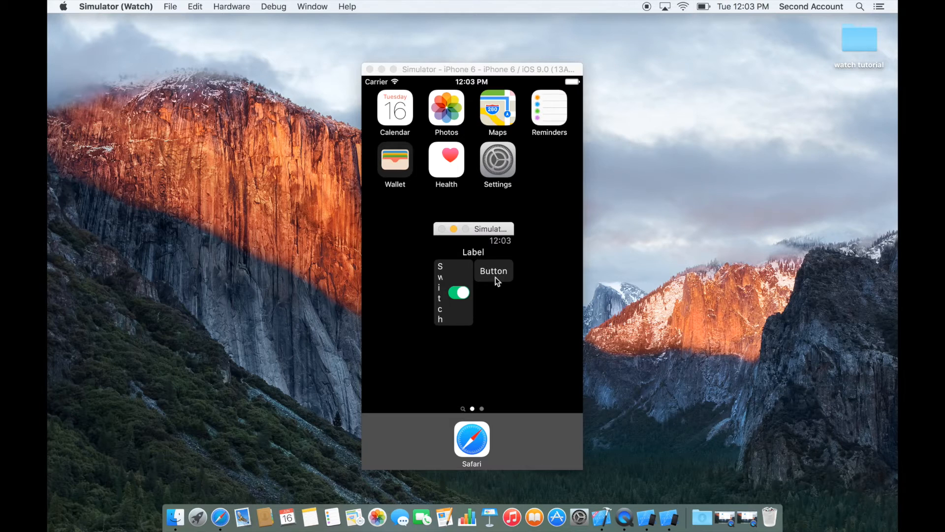
pyautogui.click(458, 293)
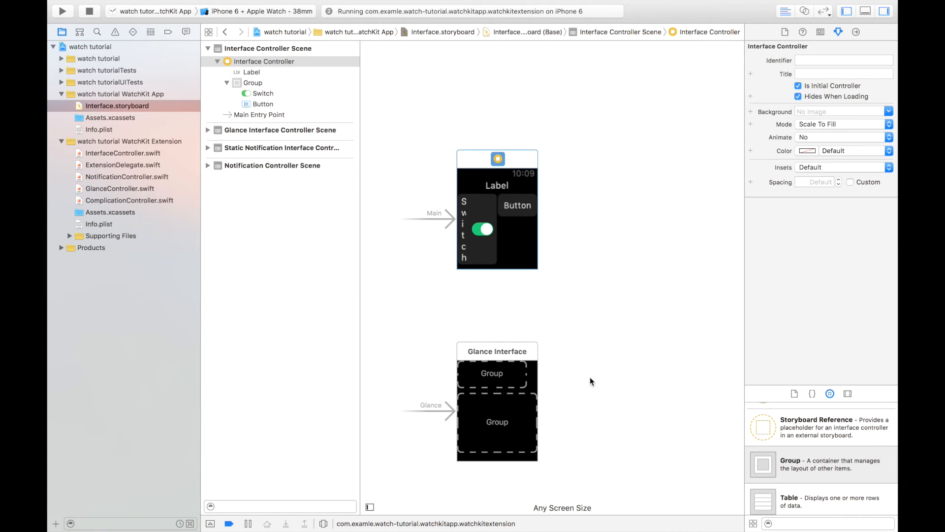
# Select the Glance Interface Controller to view its Upper and Lower group templates
pyautogui.scroll(-3)
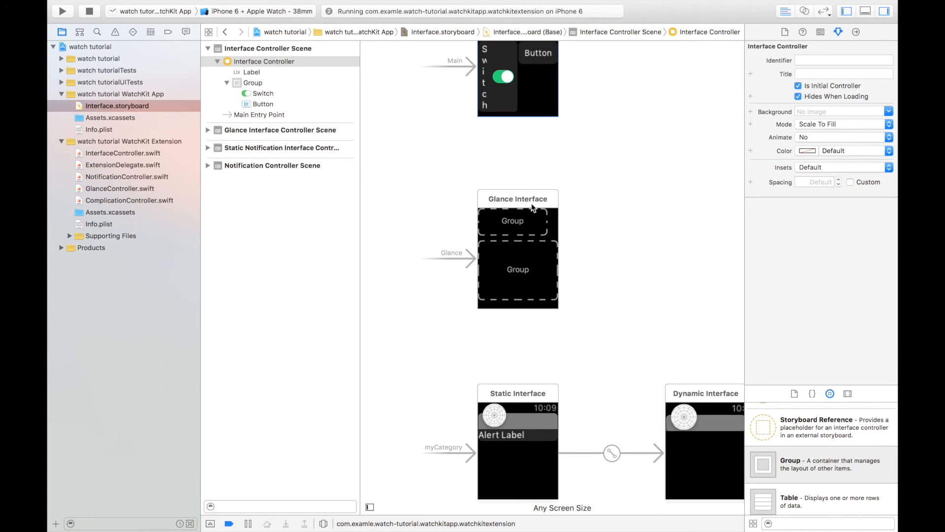
pyautogui.click(517, 198)
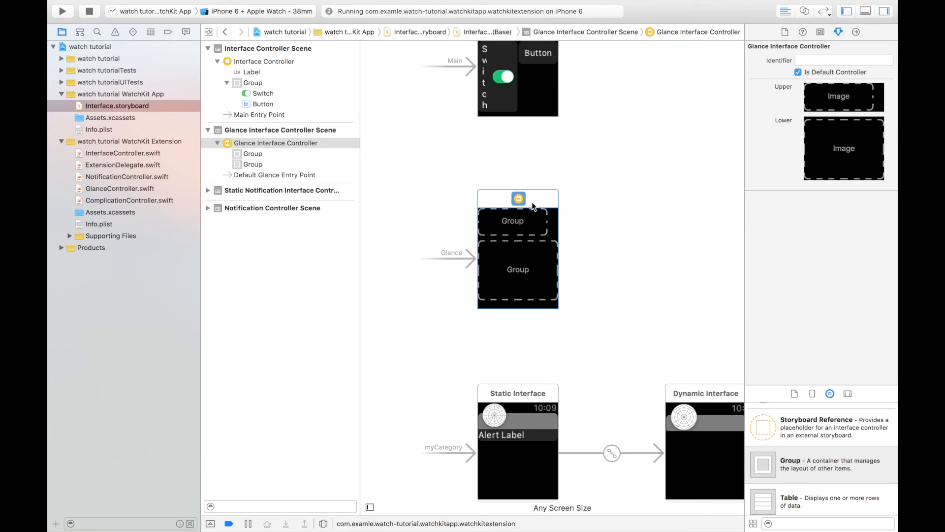
pyautogui.click(513, 220)
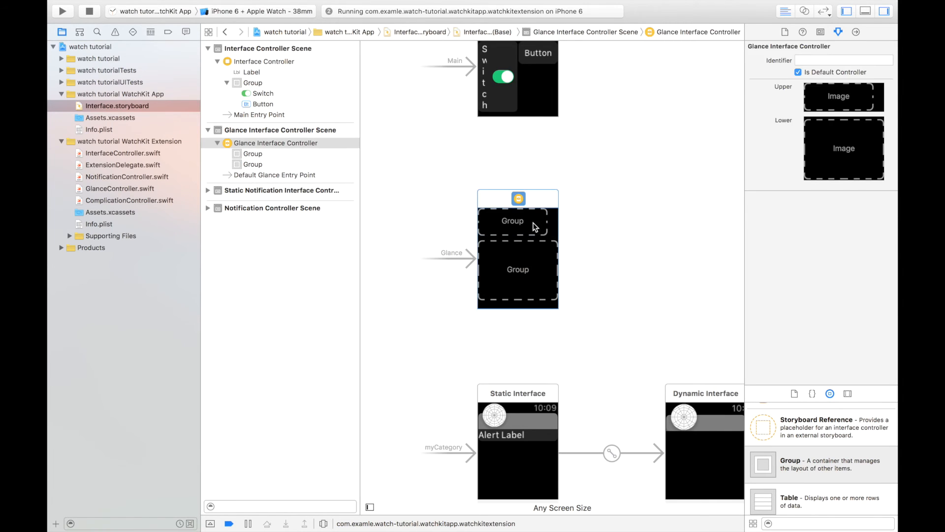
pyautogui.click(513, 220)
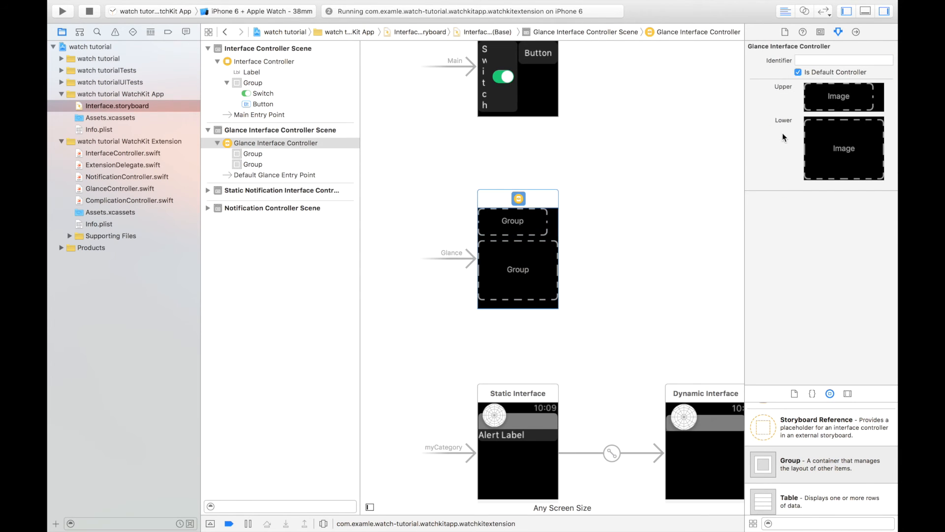
pyautogui.moveTo(829, 165)
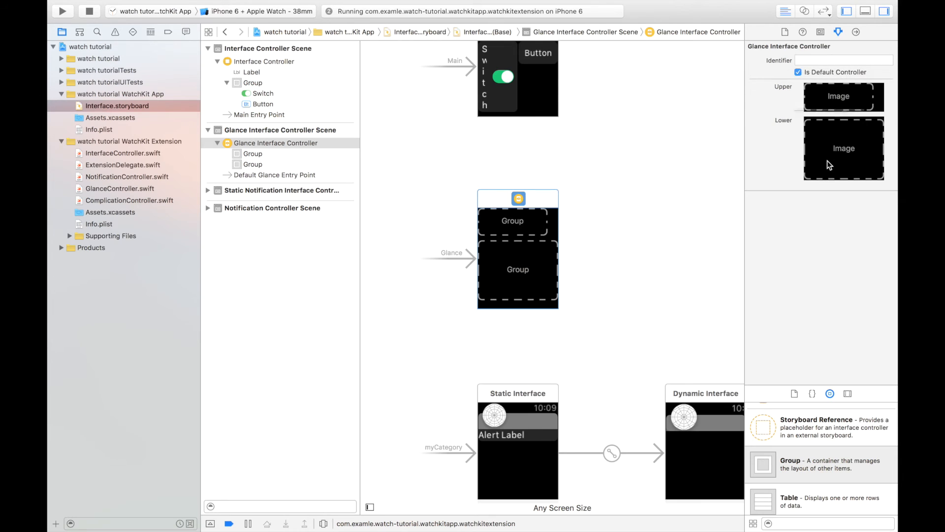
pyautogui.moveTo(838, 97)
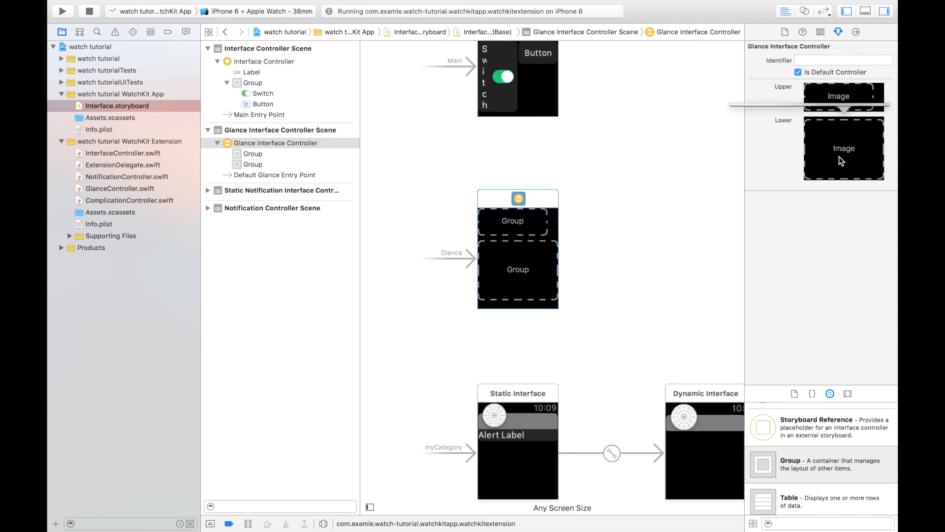
pyautogui.click(589, 193)
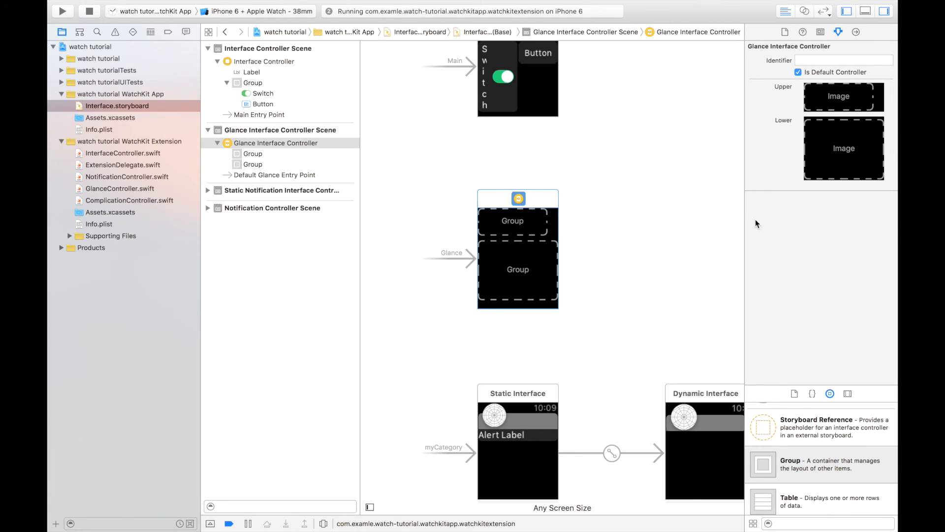
pyautogui.moveTo(646, 242)
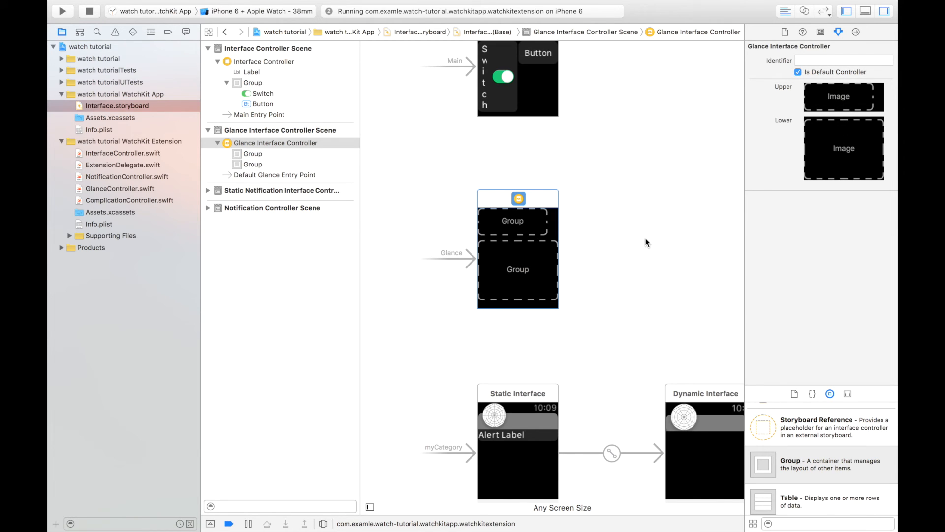
pyautogui.click(647, 242)
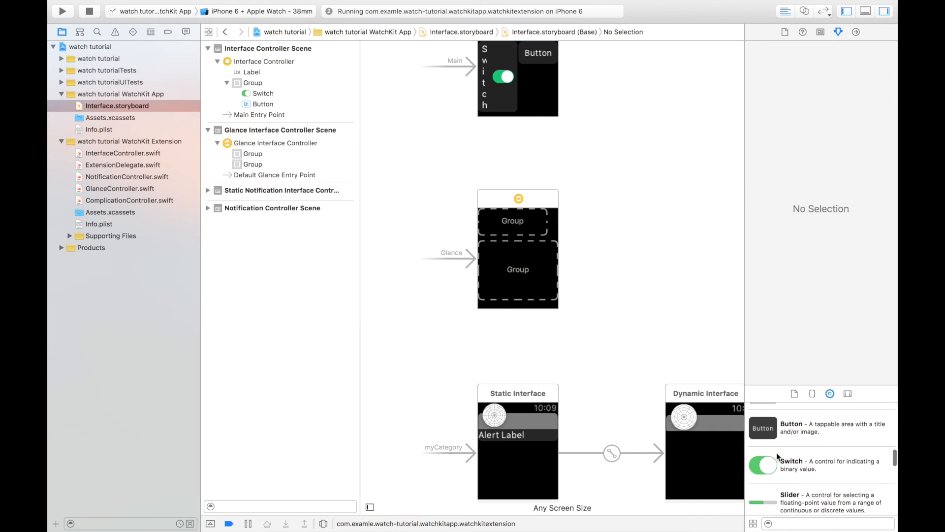
# Scroll to the notification scenes, clear the selection, and select the dynamic Notification Controller
pyautogui.scroll(3)
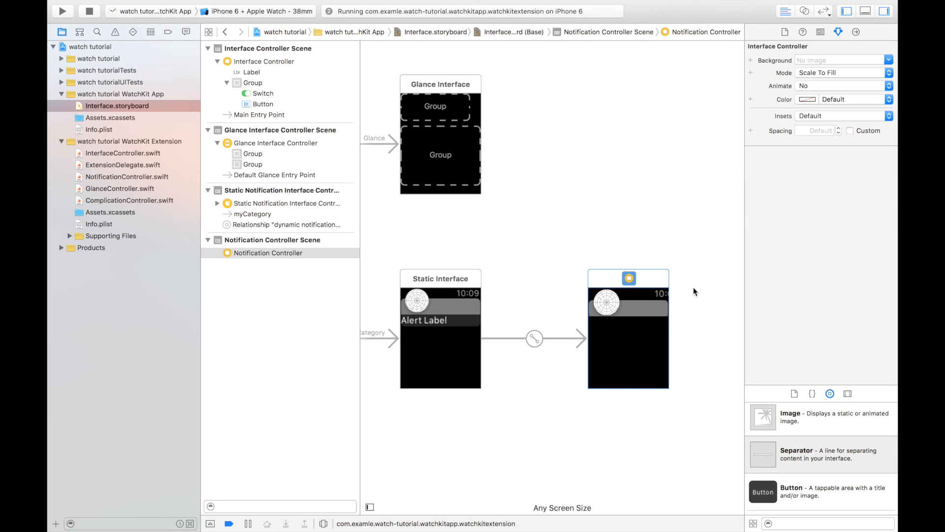
pyautogui.click(696, 290)
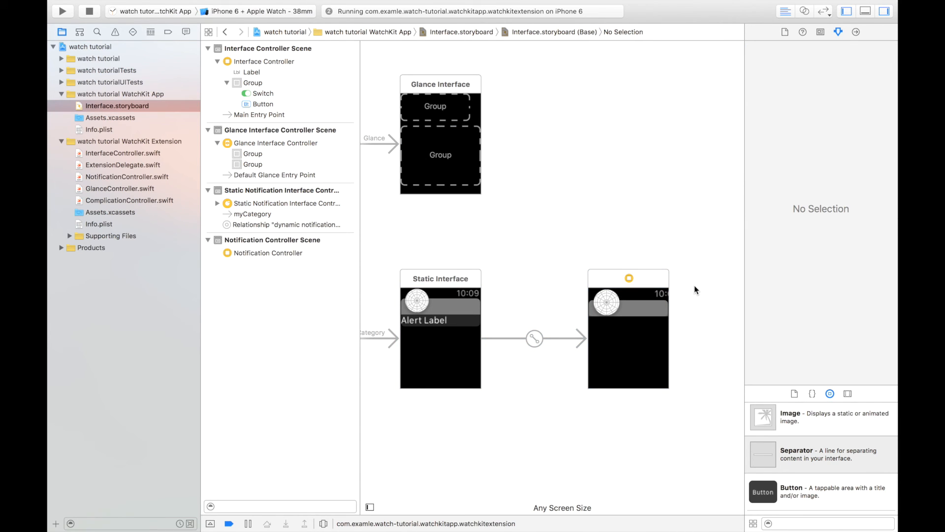
pyautogui.moveTo(820, 452)
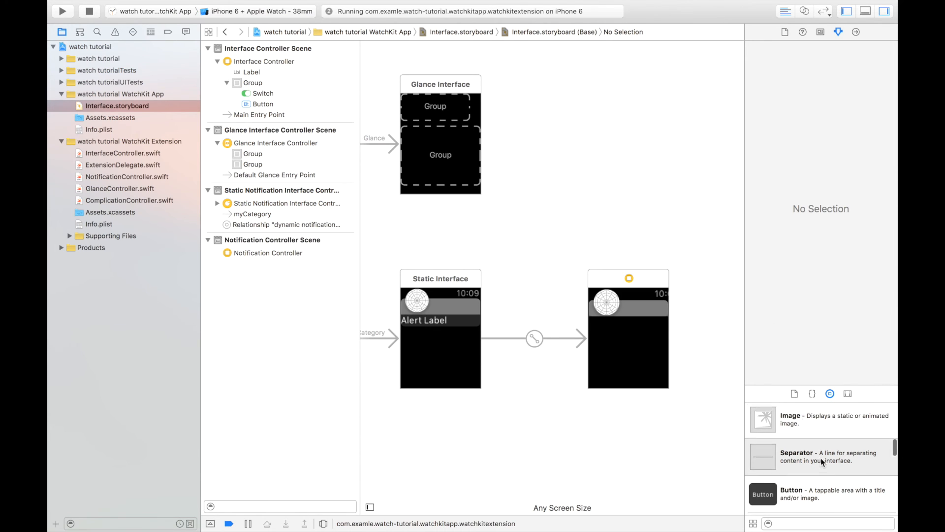
pyautogui.scroll(-3)
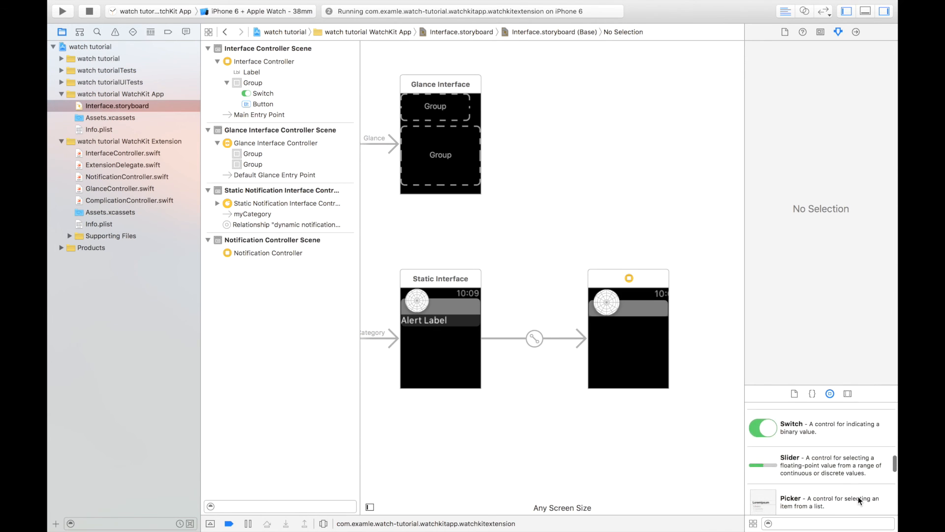
pyautogui.scroll(-3)
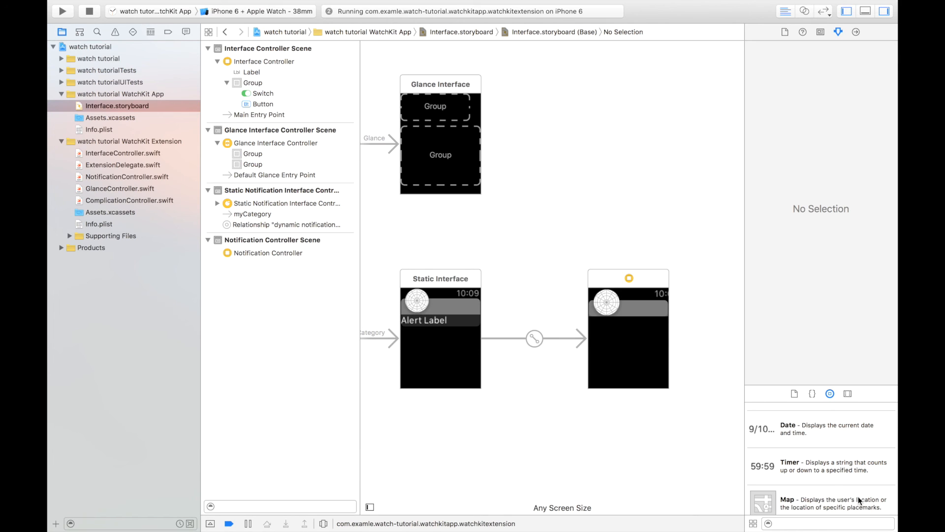
pyautogui.moveTo(695, 447)
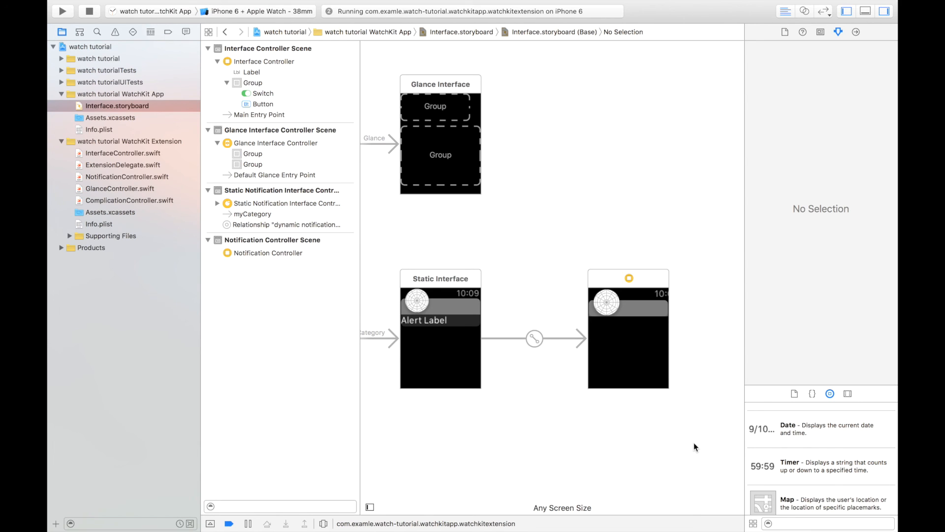
pyautogui.click(628, 278)
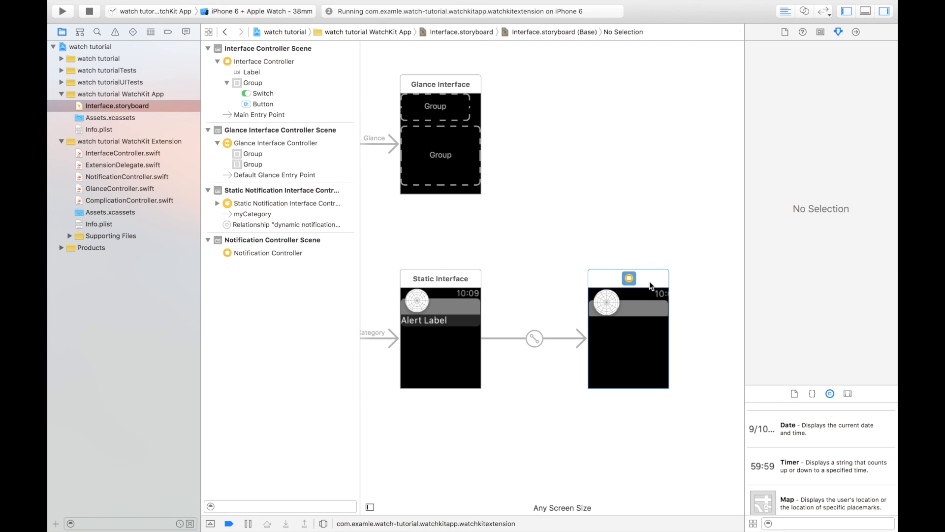
pyautogui.click(269, 253)
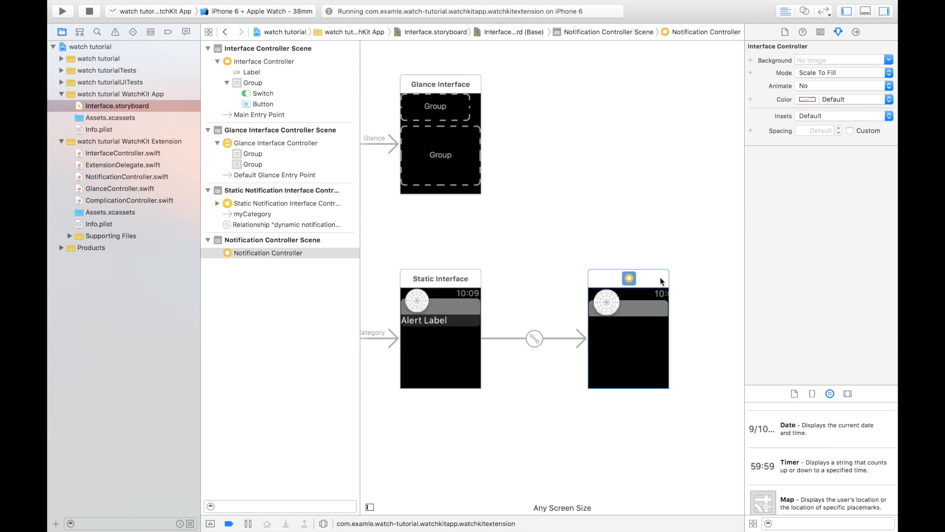
# Inspect the static notification's Alert Label, then select the main Interface Controller
pyautogui.click(424, 320)
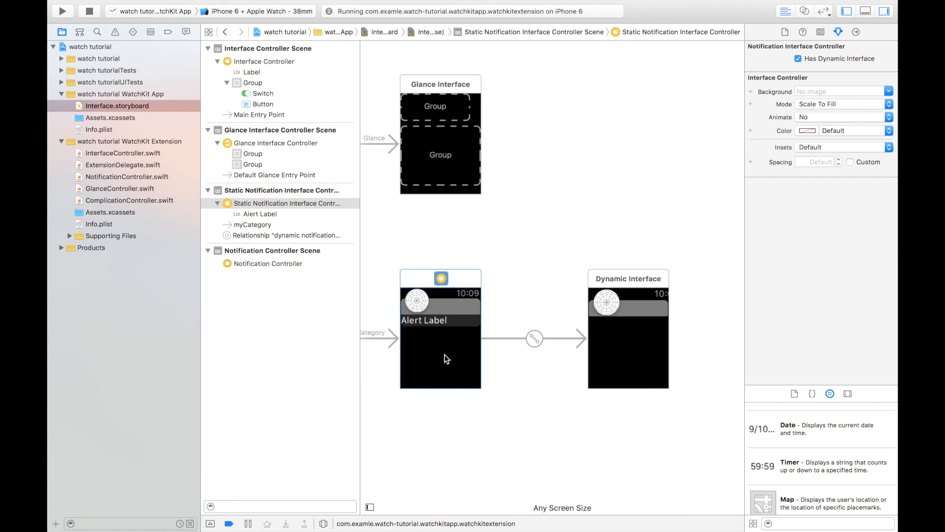
pyautogui.click(424, 320)
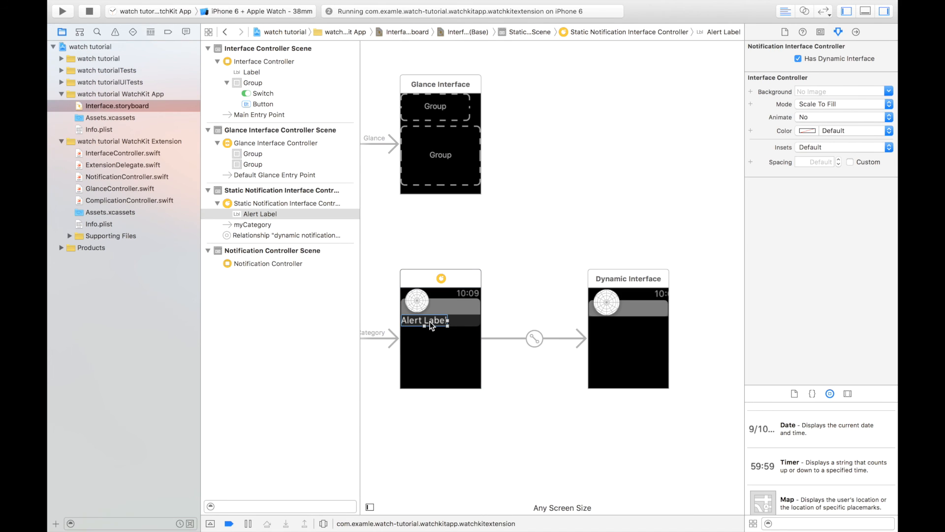
pyautogui.click(426, 320)
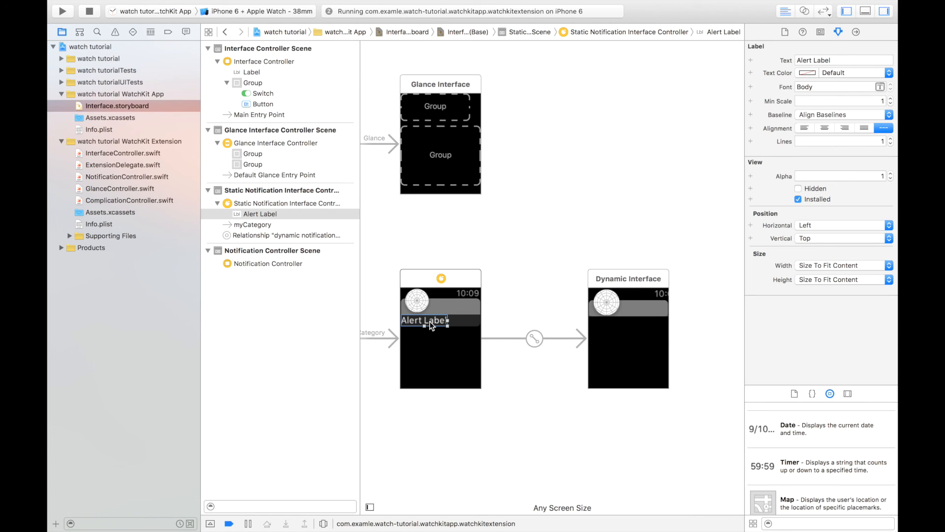
pyautogui.moveTo(486, 366)
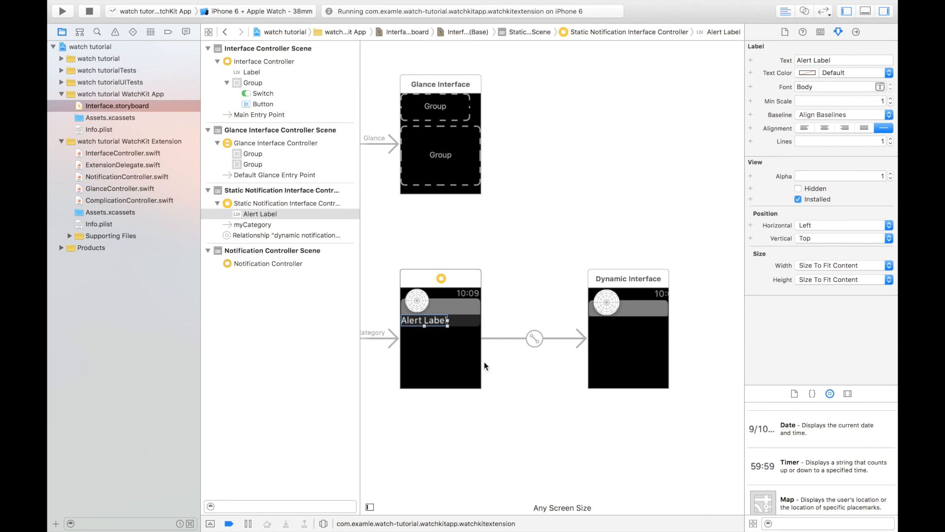
pyautogui.click(522, 412)
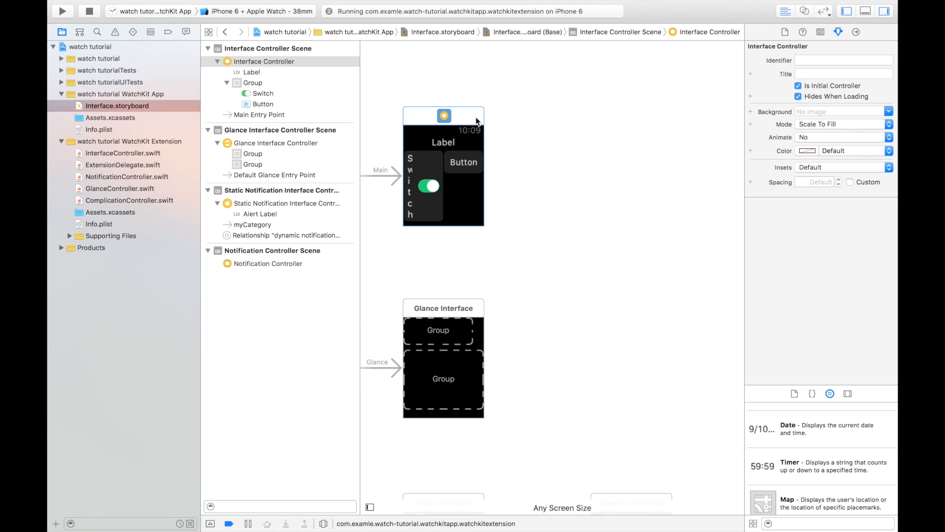
pyautogui.moveTo(610, 79)
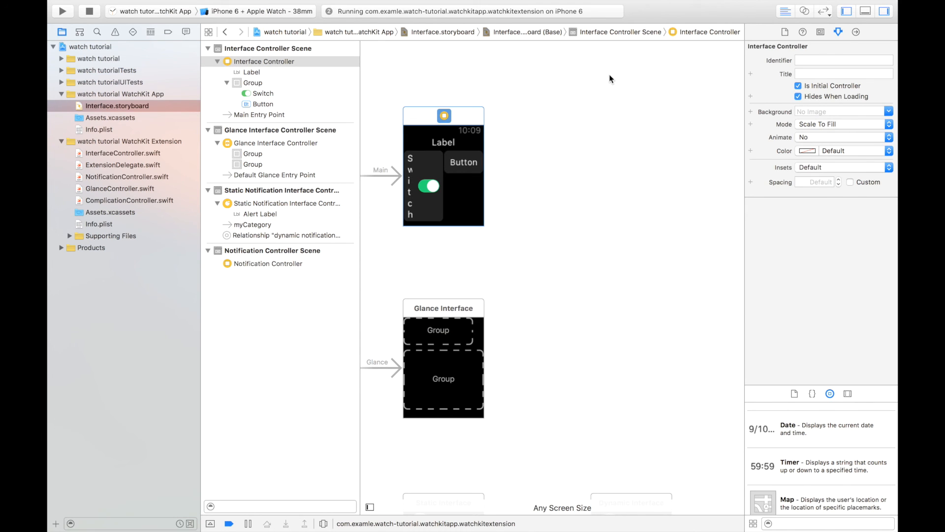